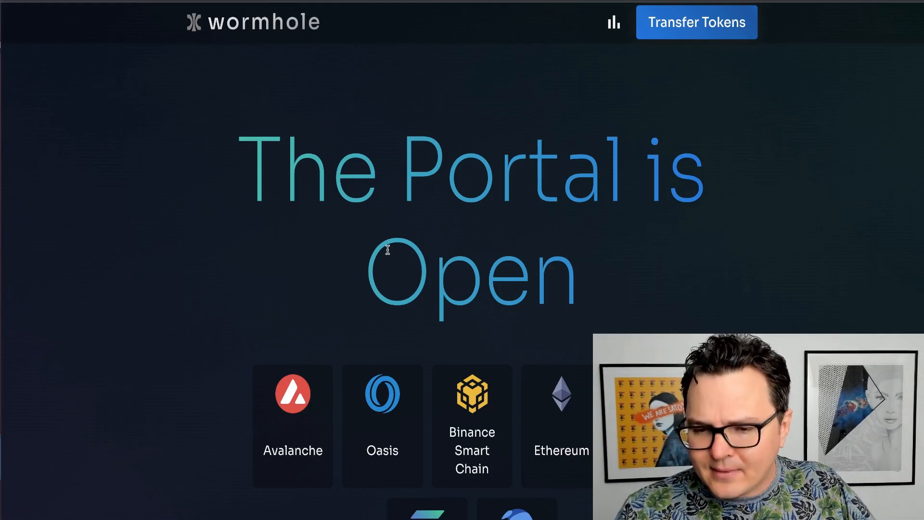
Withdraw the full 0.989 SOL balance to the saved Solana address, up to the authenticator code prompt.
{"action": "scroll", "scroll_direction": "down", "scroll_amount": 3}
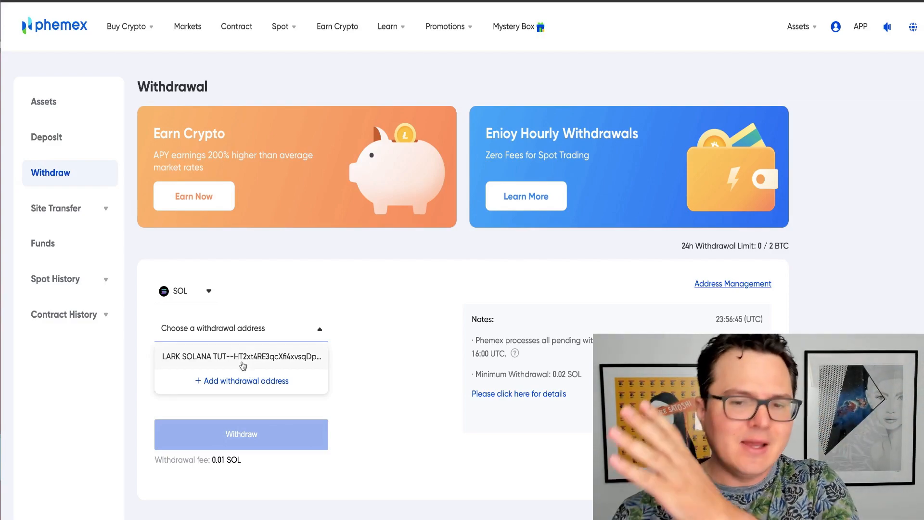
{"action": "left_click", "coordinate": [241, 356]}
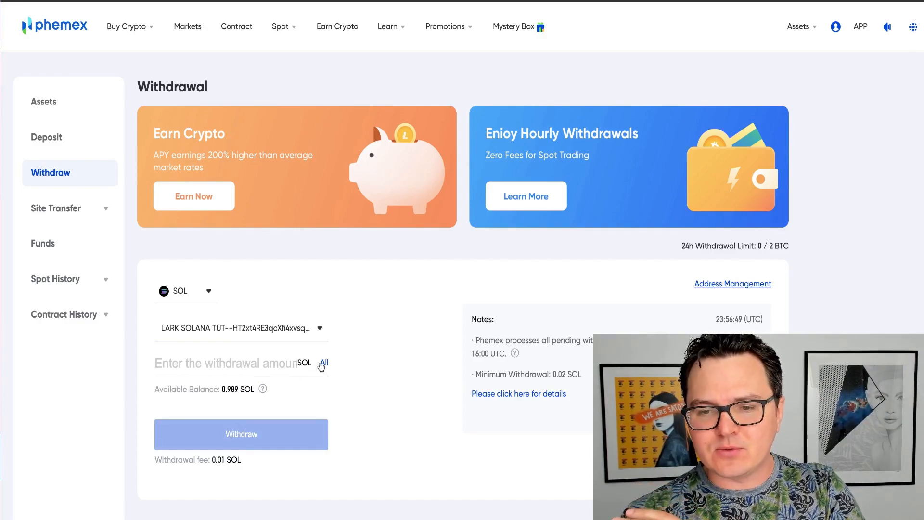
{"action": "left_click", "coordinate": [324, 363]}
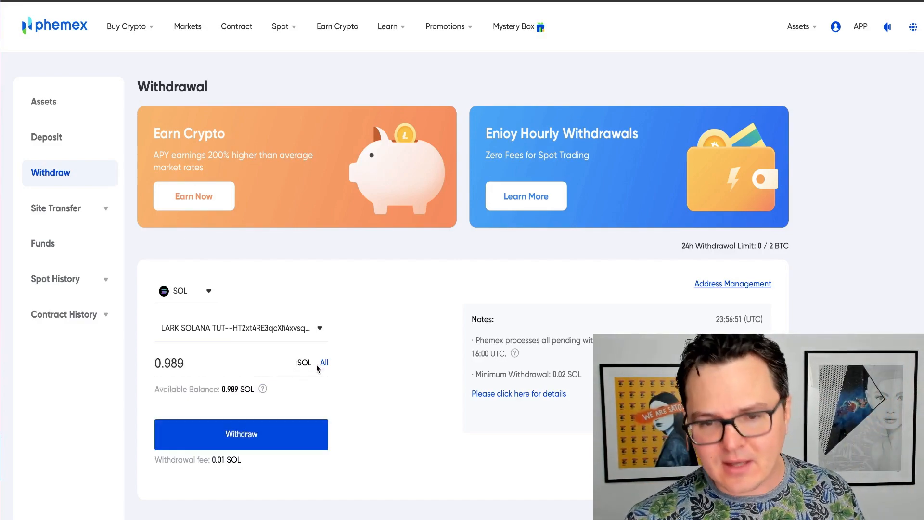
{"action": "left_click", "coordinate": [241, 434]}
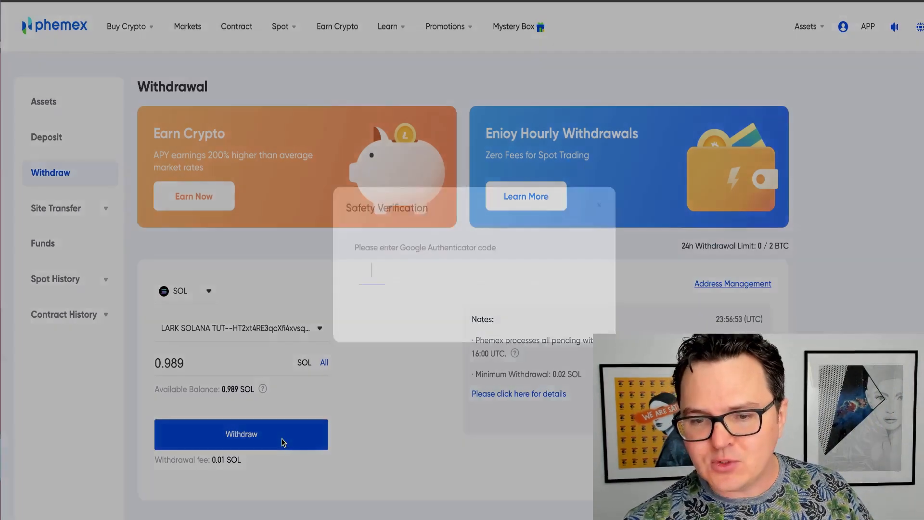
{"action": "left_click", "coordinate": [240, 434]}
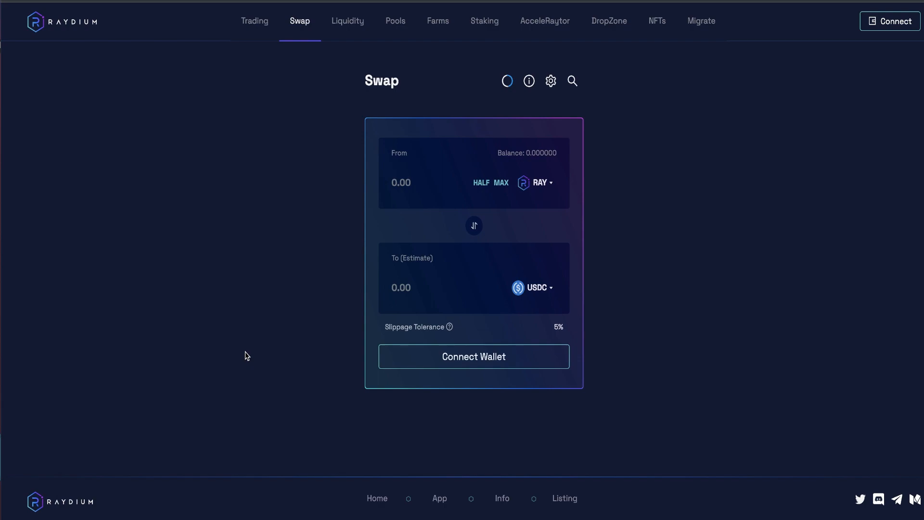
{"action": "mouse_move", "coordinate": [426, 367]}
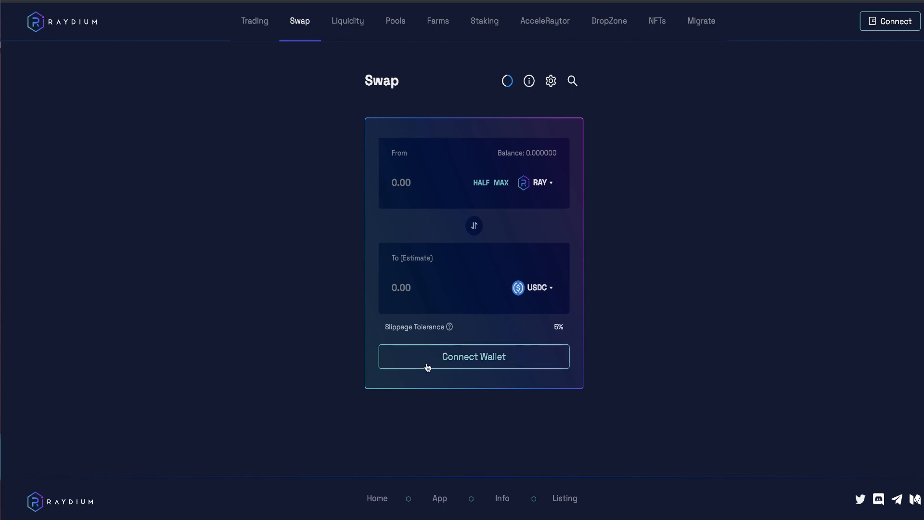
Connect the Phantom wallet from the swap page's wallet list.
{"action": "left_click", "coordinate": [473, 356]}
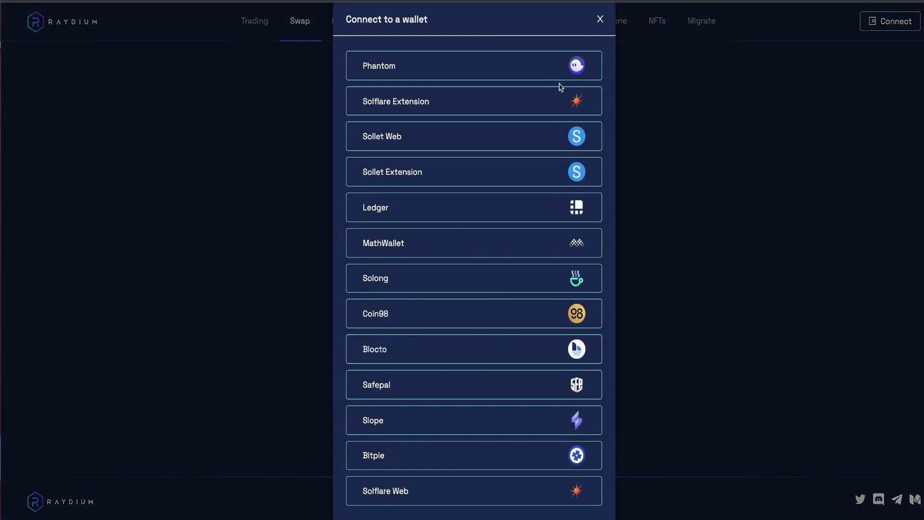
{"action": "left_click", "coordinate": [474, 66]}
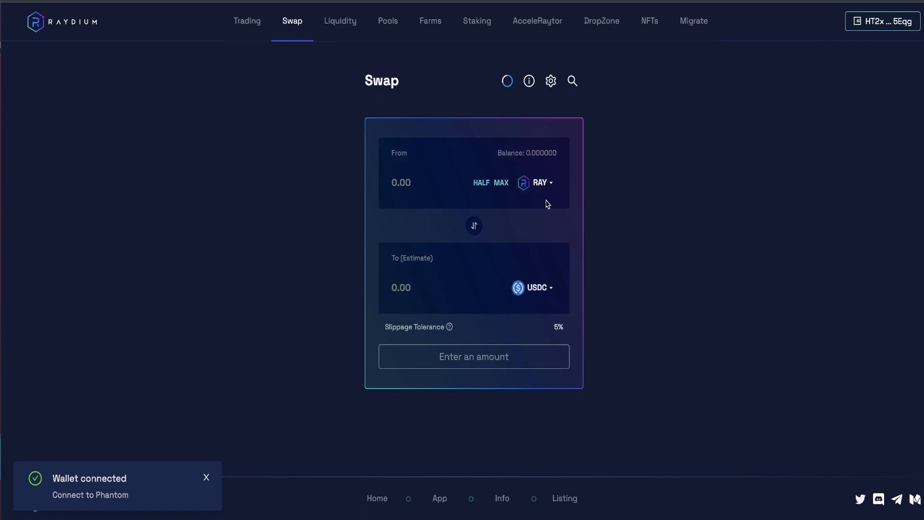
{"action": "mouse_move", "coordinate": [473, 225]}
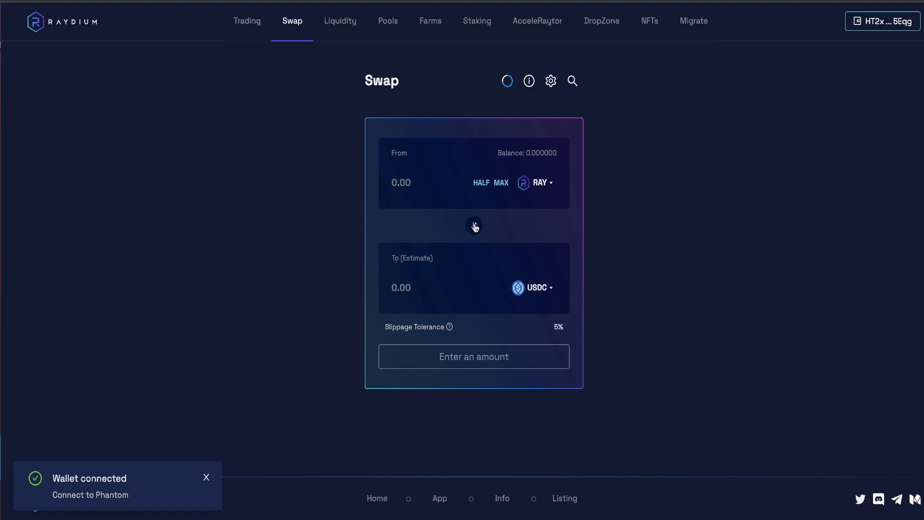
Swap 0.2 SOL for about 5.51 RAY and approve the transaction in Phantom.
{"action": "left_click", "coordinate": [536, 182]}
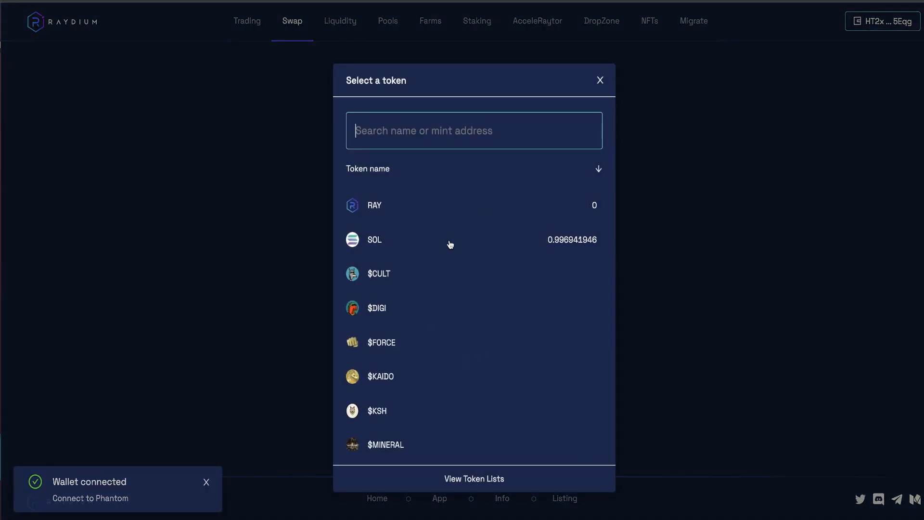
{"action": "mouse_move", "coordinate": [563, 241]}
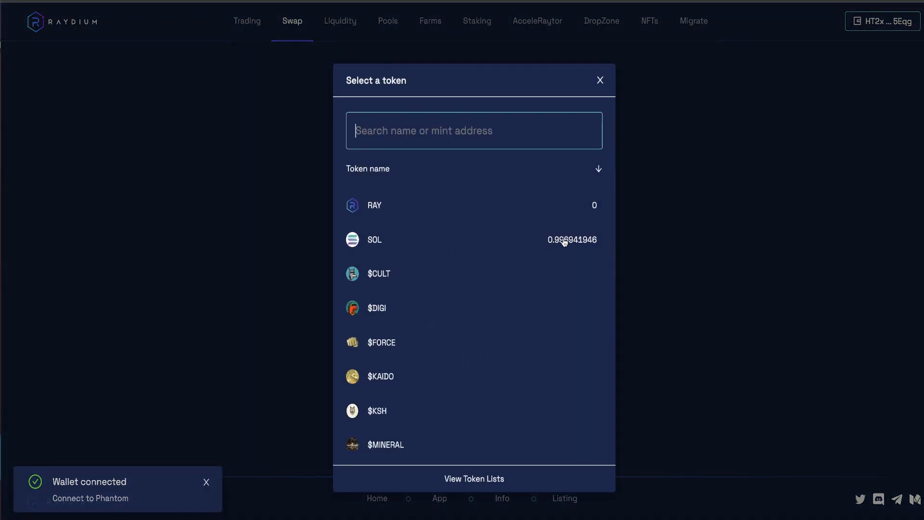
{"action": "left_click", "coordinate": [373, 239]}
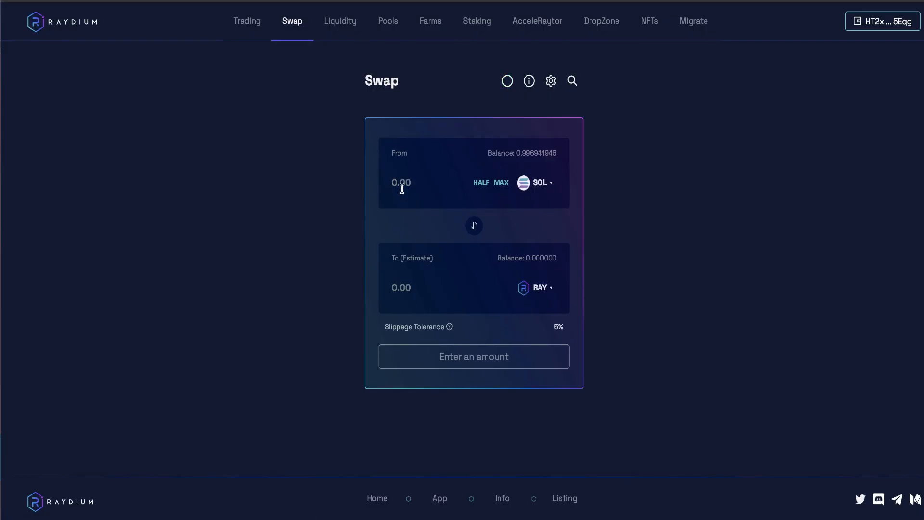
{"action": "type", "text": "0.2"}
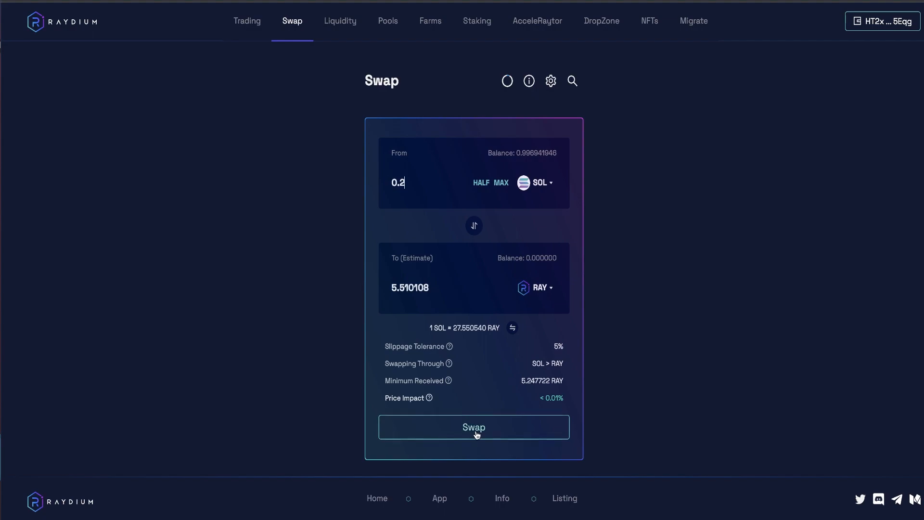
{"action": "left_click", "coordinate": [473, 427]}
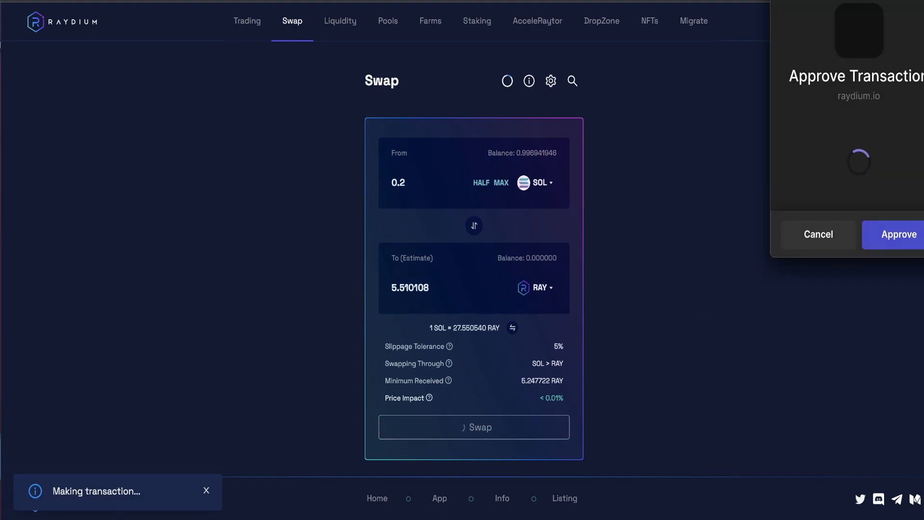
{"action": "left_click", "coordinate": [894, 234]}
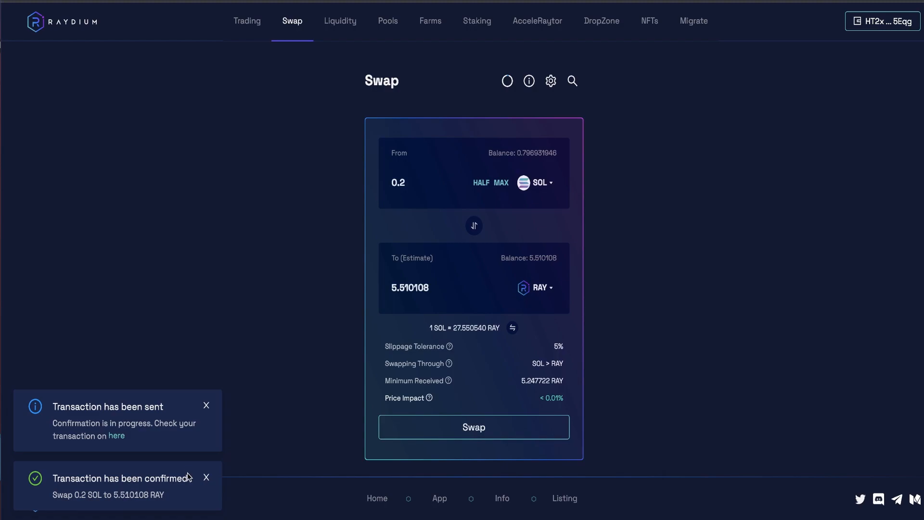
{"action": "mouse_move", "coordinate": [251, 447]}
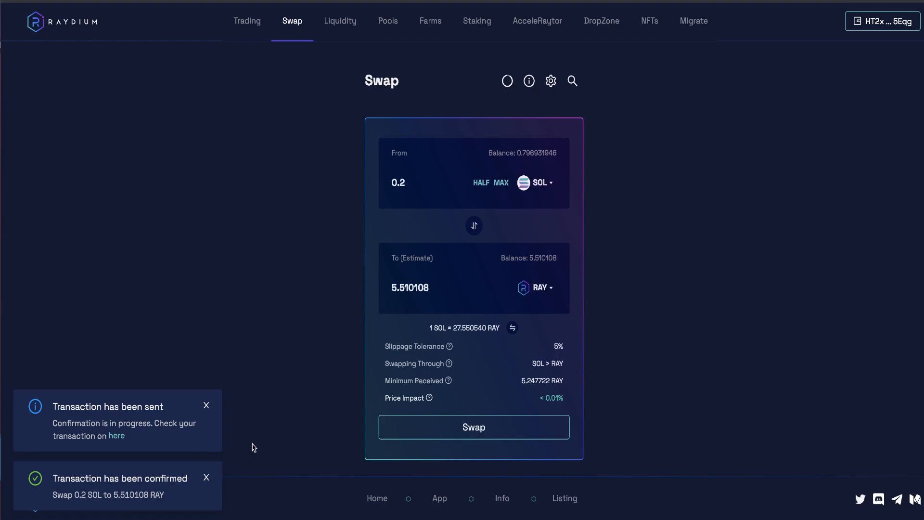
{"action": "left_click", "coordinate": [534, 288]}
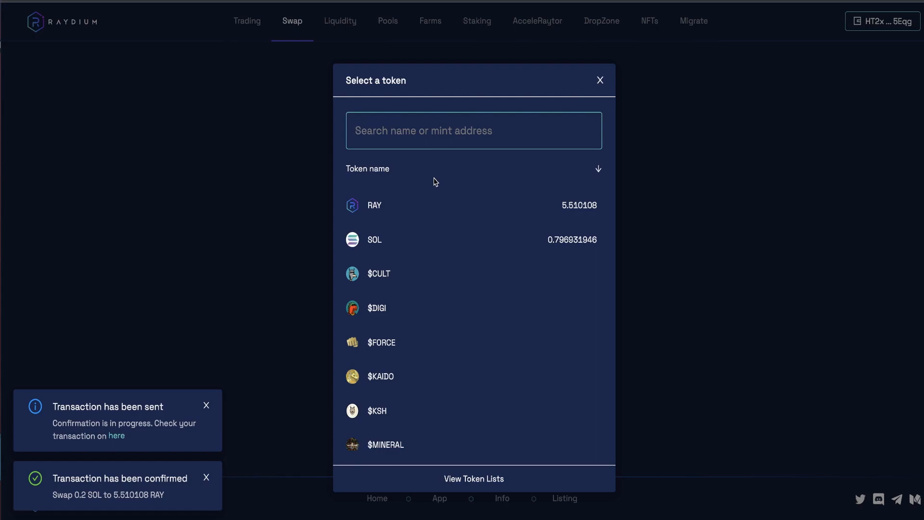
Swap 0.2 SOL for about 29.35 USDC and approve it in Phantom.
{"action": "type", "text": "usdc"}
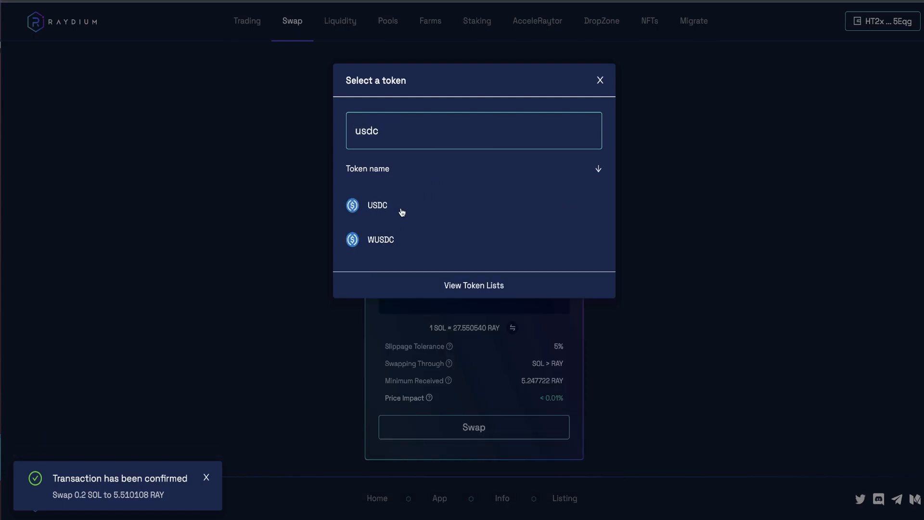
{"action": "left_click", "coordinate": [376, 205]}
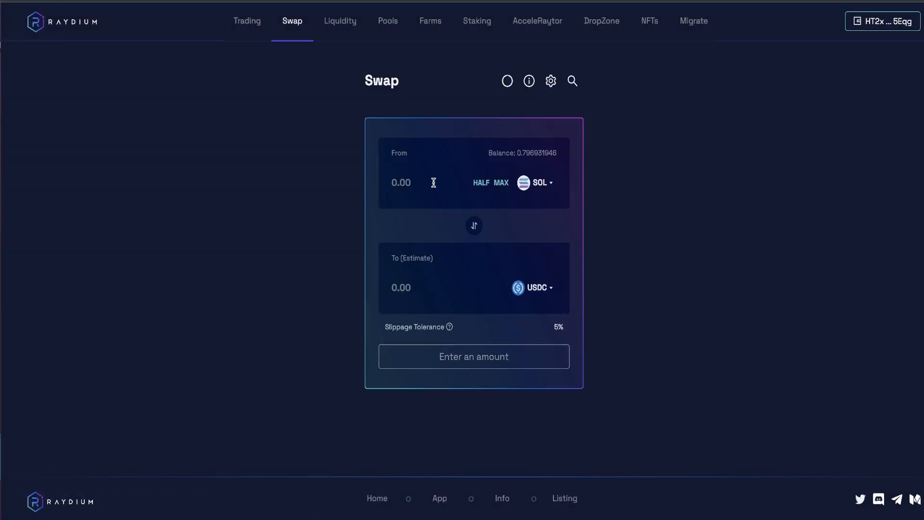
{"action": "type", "text": "0."}
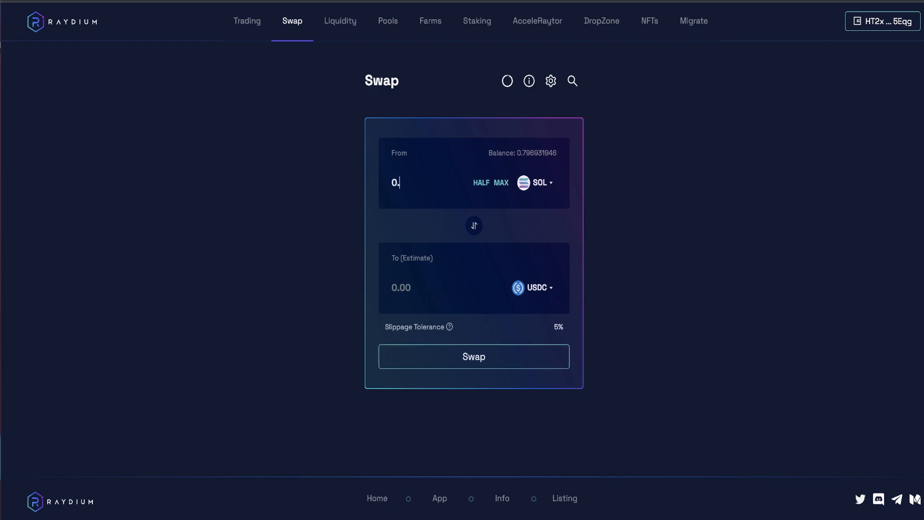
{"action": "type", "text": "2"}
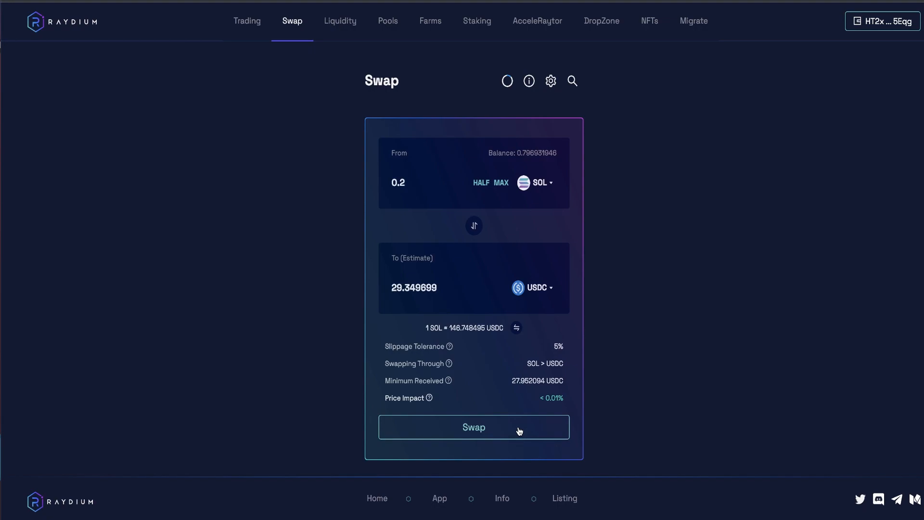
{"action": "left_click", "coordinate": [474, 427]}
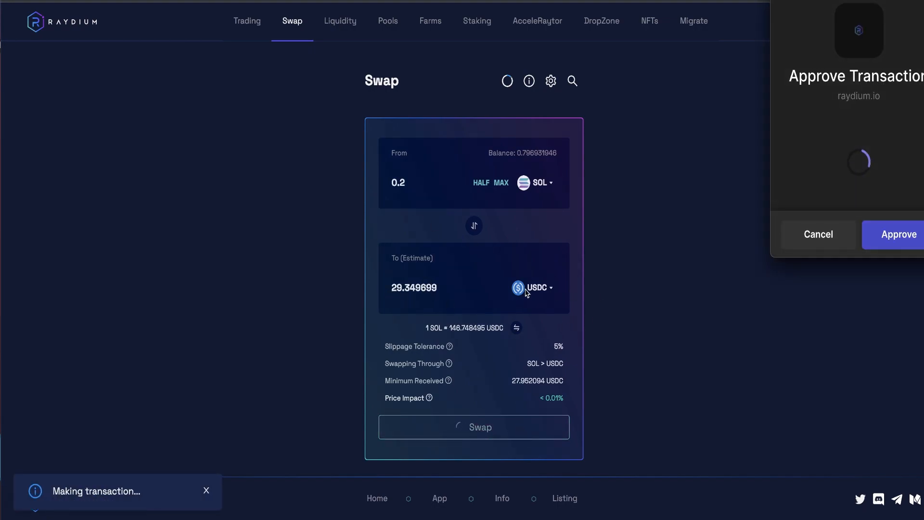
{"action": "mouse_move", "coordinate": [868, 175]}
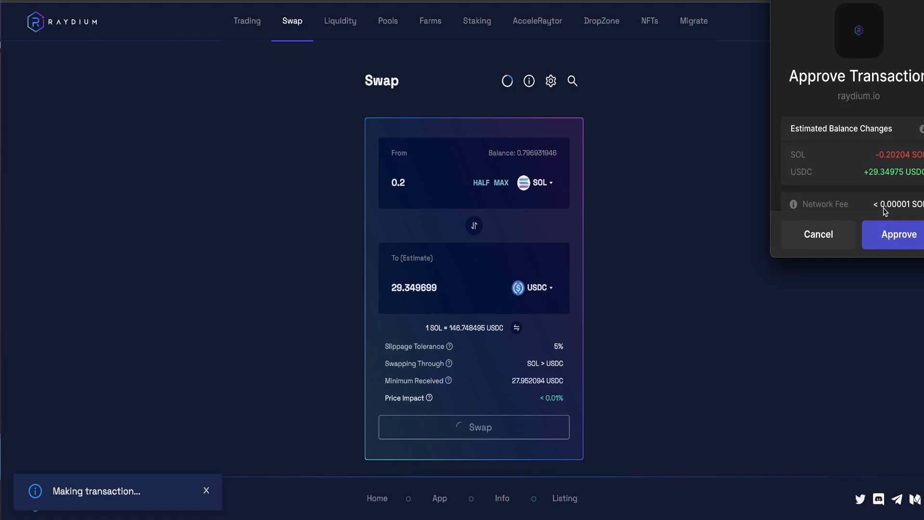
{"action": "mouse_move", "coordinate": [894, 211]}
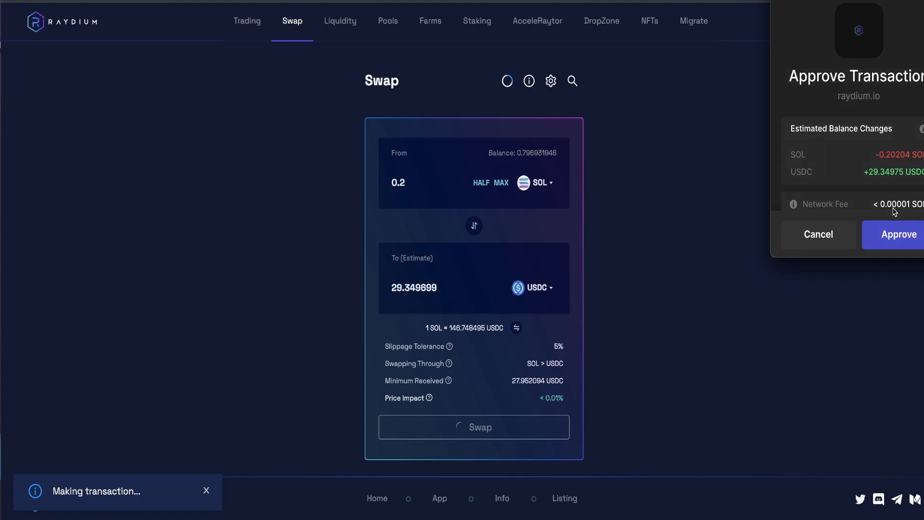
{"action": "mouse_move", "coordinate": [910, 210]}
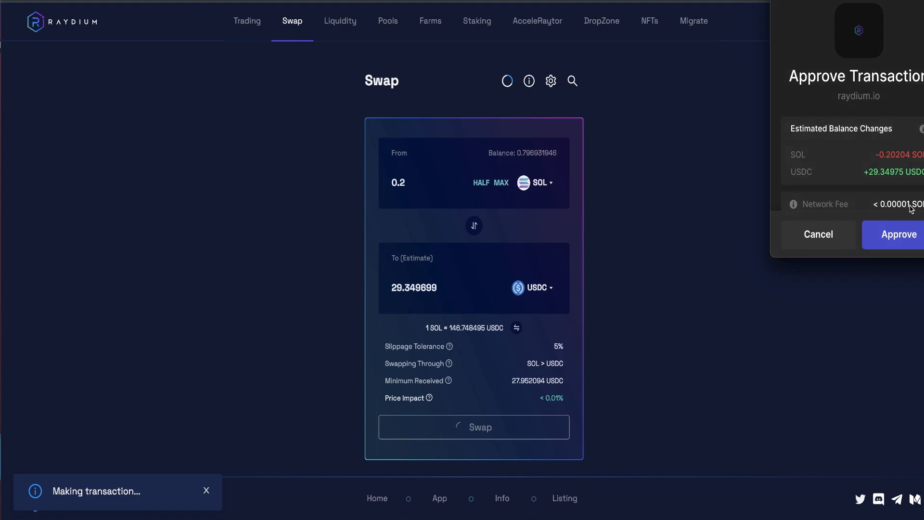
{"action": "mouse_move", "coordinate": [912, 206]}
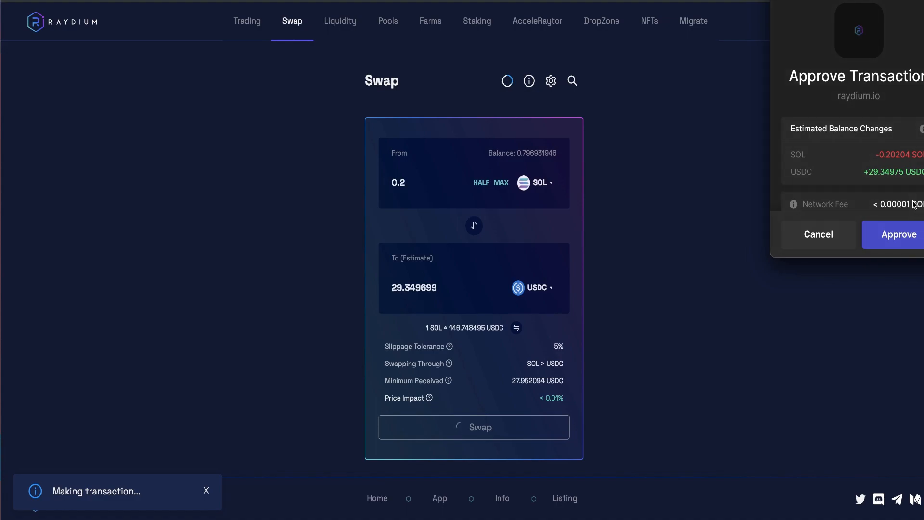
{"action": "mouse_move", "coordinate": [910, 199]}
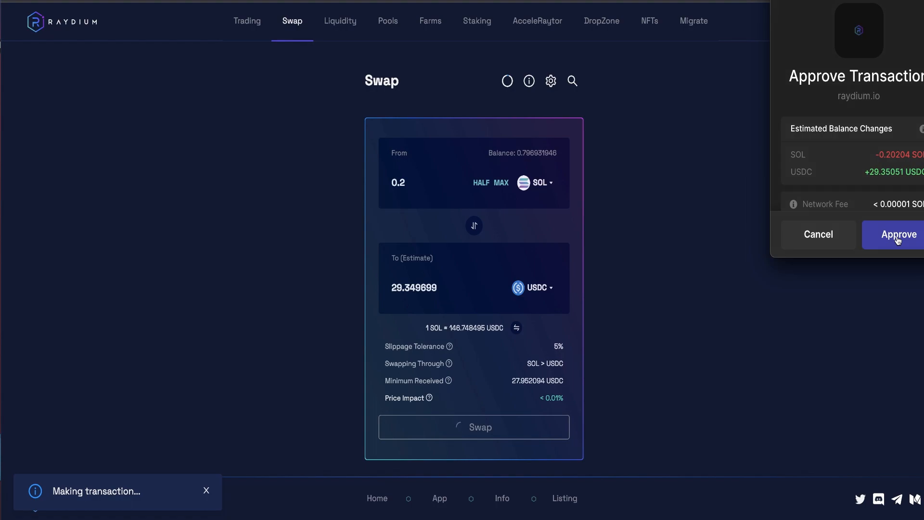
{"action": "left_click", "coordinate": [896, 233]}
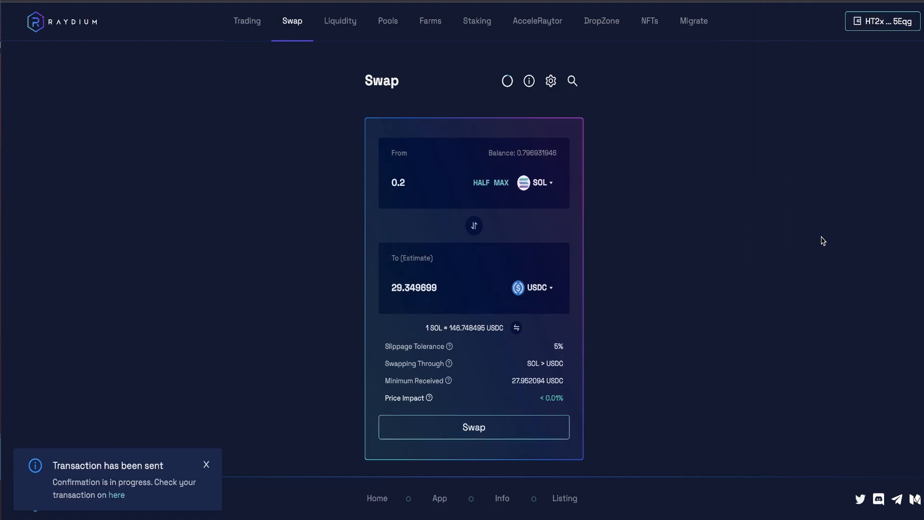
{"action": "mouse_move", "coordinate": [813, 211]}
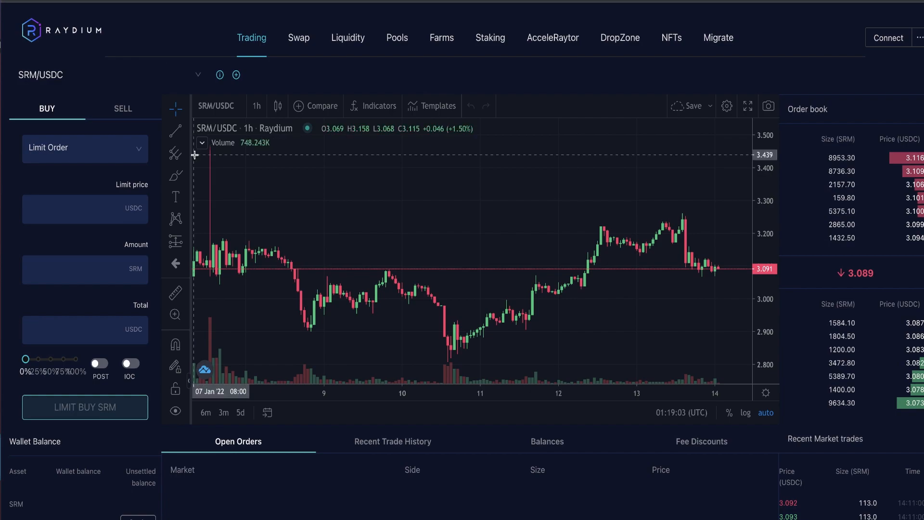
{"action": "mouse_move", "coordinate": [365, 239]}
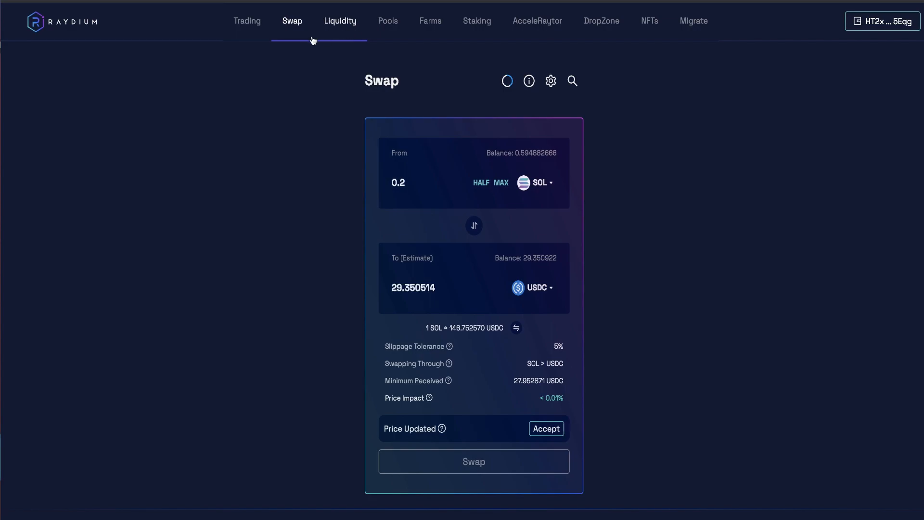
{"action": "mouse_move", "coordinate": [340, 23]}
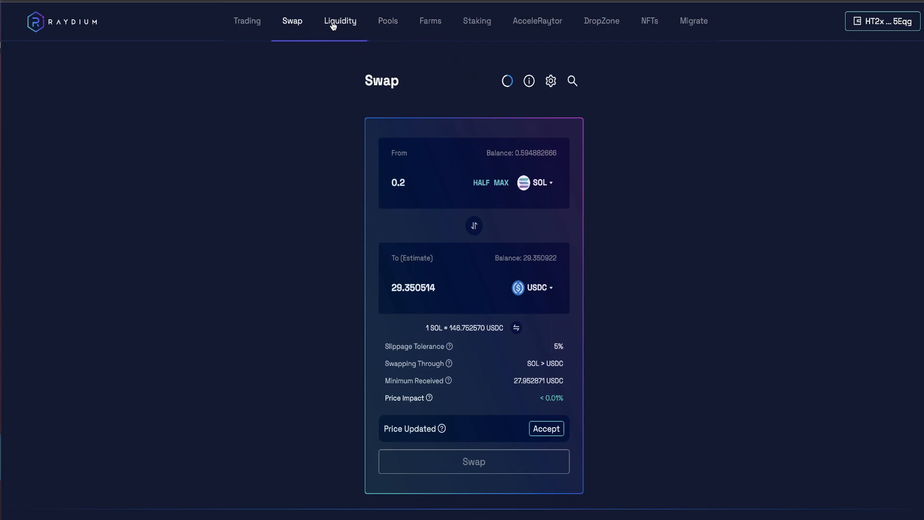
Show the Top Pools list ranked by liquidity, volume and fees.
{"action": "left_click", "coordinate": [388, 20]}
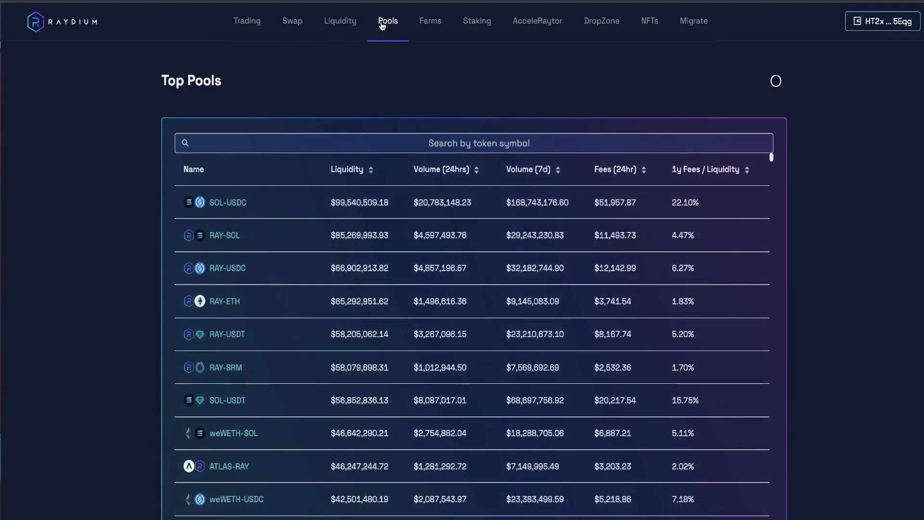
{"action": "mouse_move", "coordinate": [380, 86]}
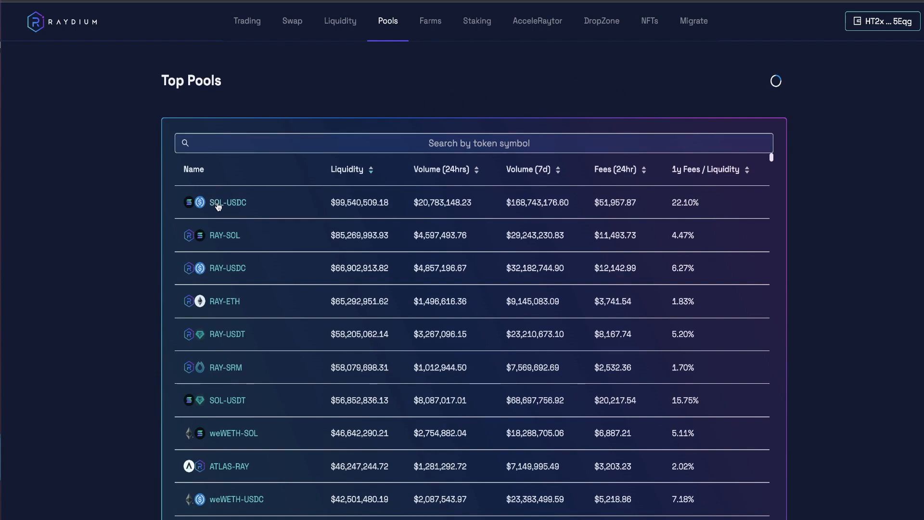
{"action": "mouse_move", "coordinate": [404, 106]}
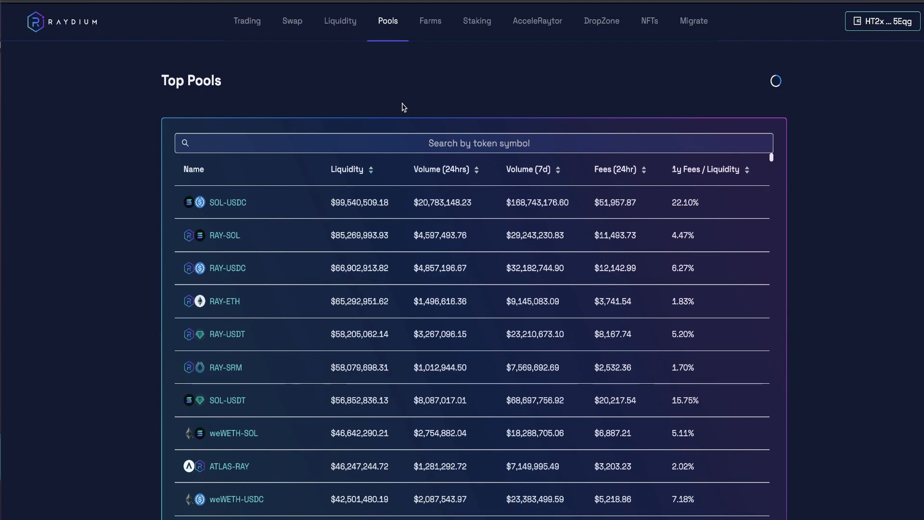
{"action": "mouse_move", "coordinate": [703, 377]}
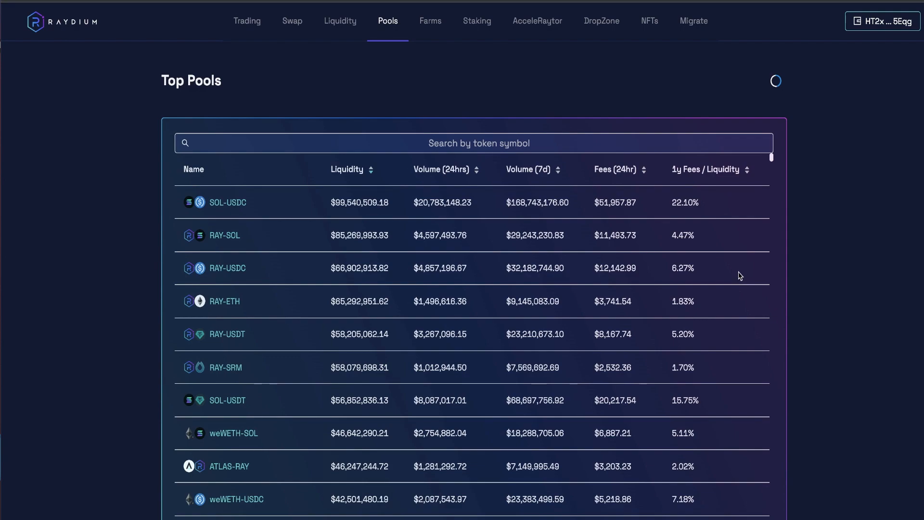
{"action": "mouse_move", "coordinate": [430, 25]}
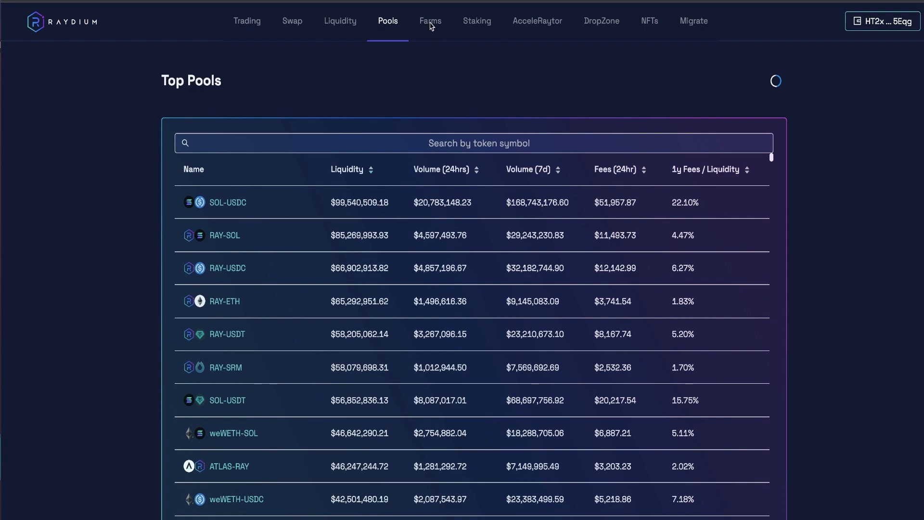
Show the Farms list of LP farms with APRs and TVL.
{"action": "left_click", "coordinate": [429, 20]}
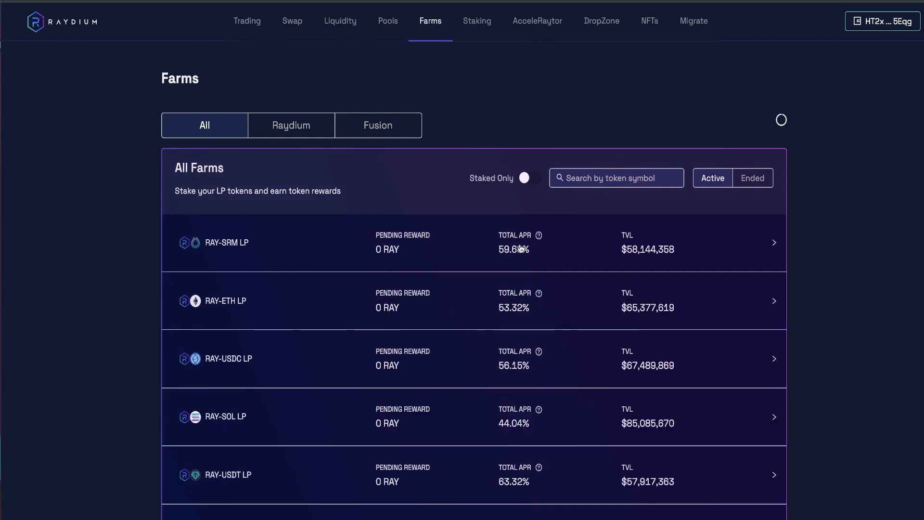
{"action": "mouse_move", "coordinate": [520, 250]}
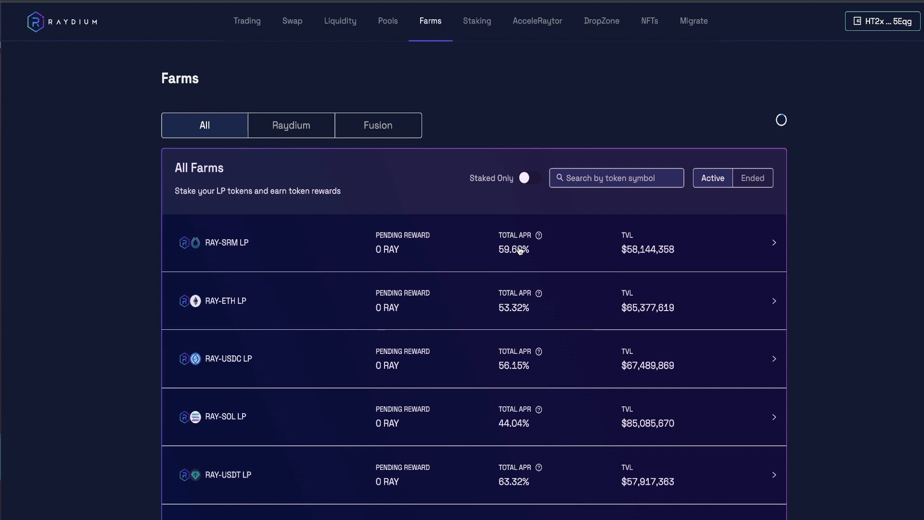
{"action": "mouse_move", "coordinate": [457, 143]}
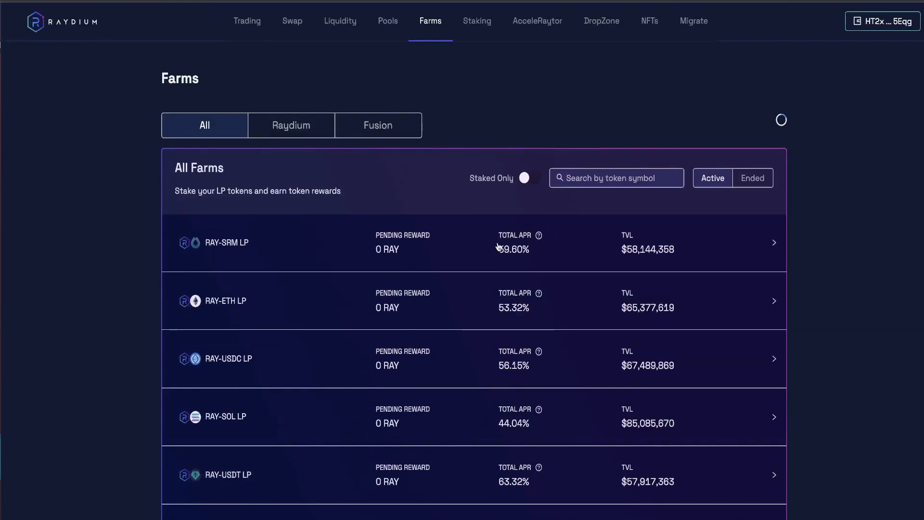
{"action": "mouse_move", "coordinate": [394, 29]}
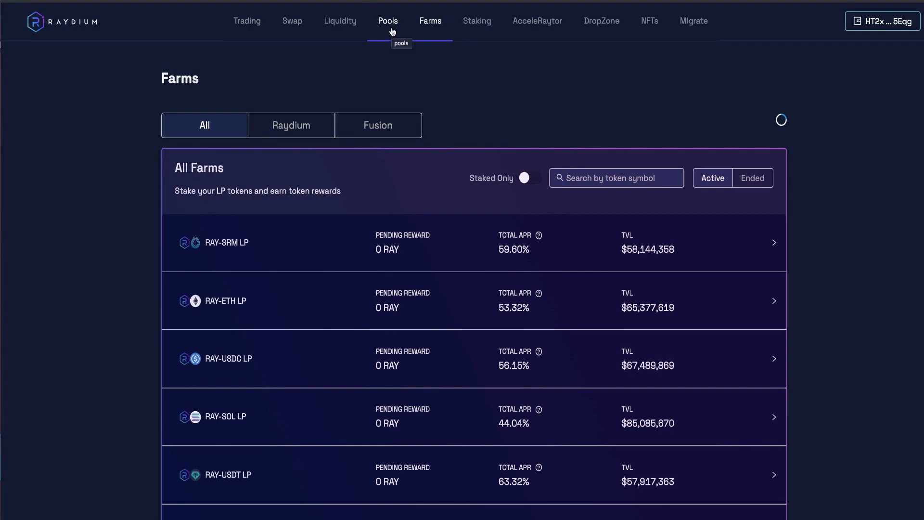
{"action": "mouse_move", "coordinate": [463, 59]}
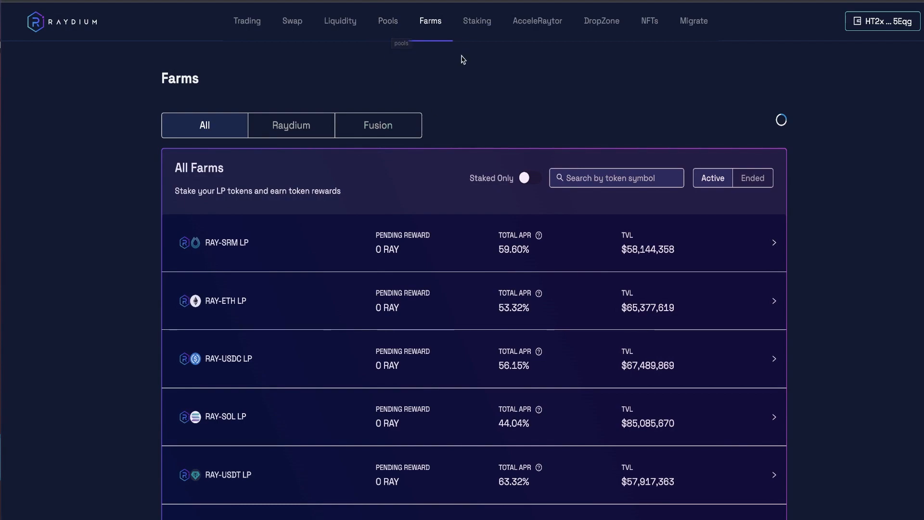
Return to the Top Pools list including the RAY-USDC pool.
{"action": "left_click", "coordinate": [387, 20]}
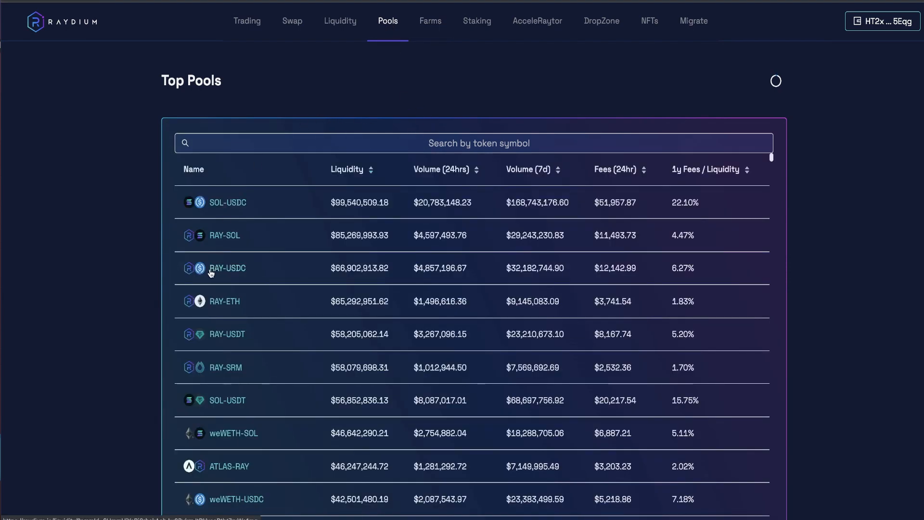
{"action": "mouse_move", "coordinate": [641, 287]}
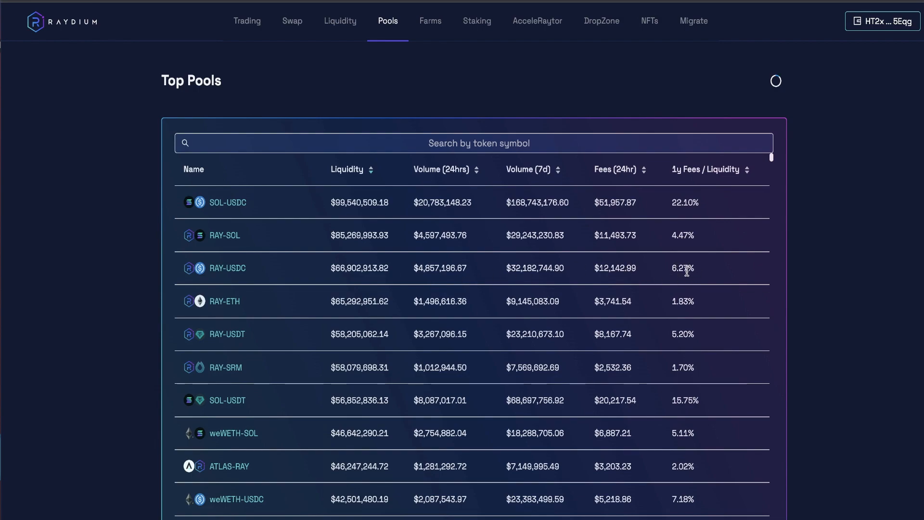
{"action": "mouse_move", "coordinate": [697, 205]}
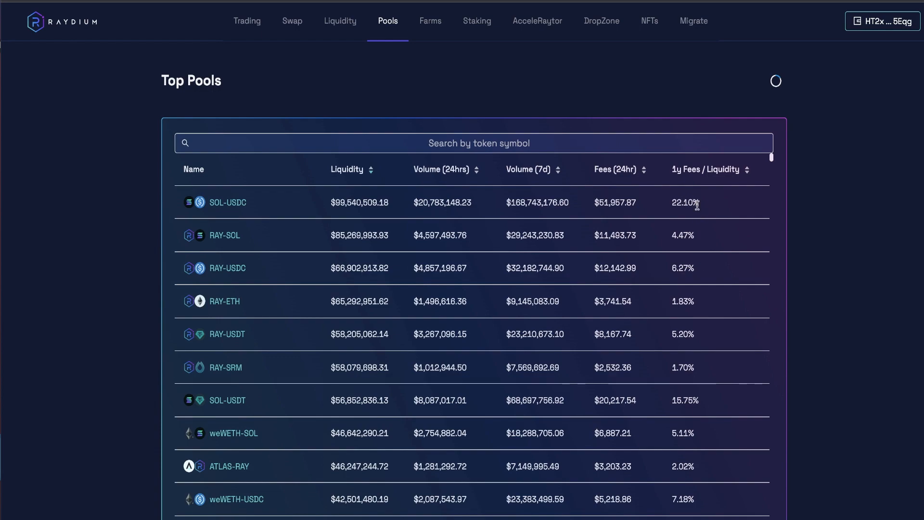
{"action": "mouse_move", "coordinate": [666, 222]}
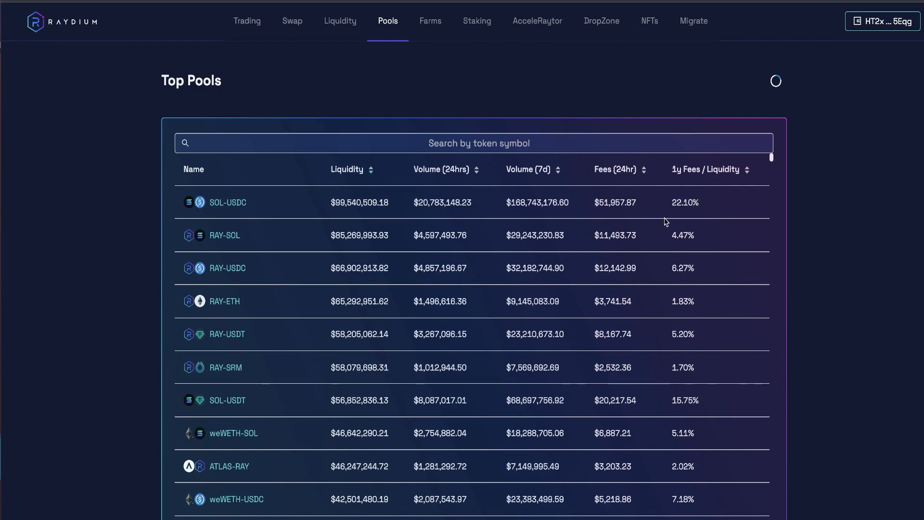
{"action": "mouse_move", "coordinate": [393, 10]}
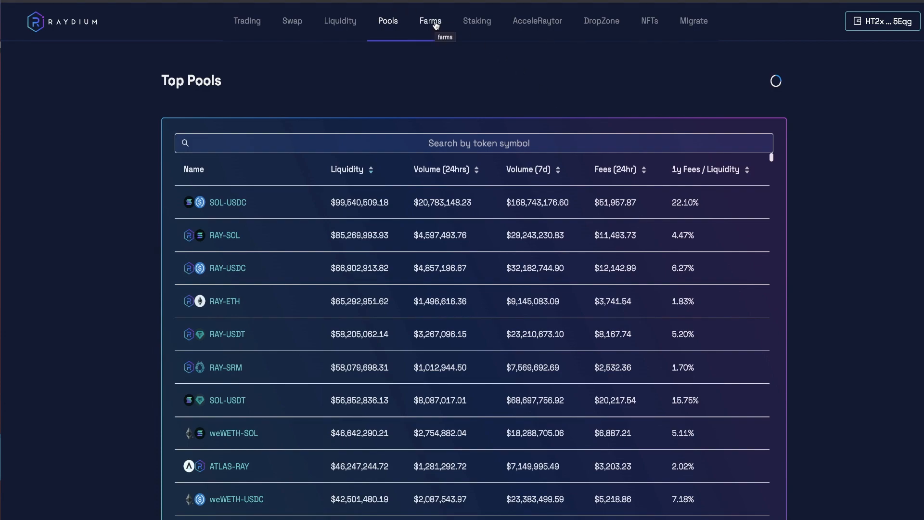
{"action": "mouse_move", "coordinate": [224, 275]}
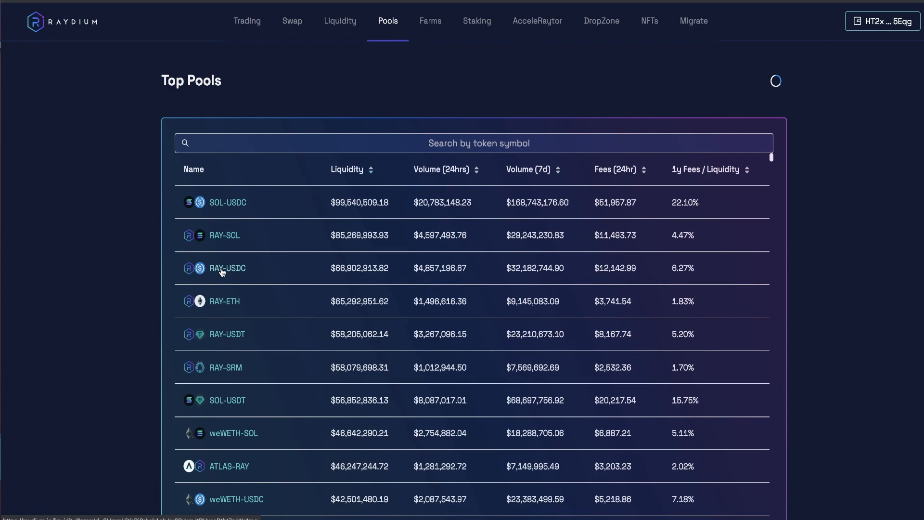
Fill the RAY-USDC Add Liquidity form with 5 RAY and auto-filled USDC, acknowledging the risk warning permanently.
{"action": "left_click", "coordinate": [227, 267]}
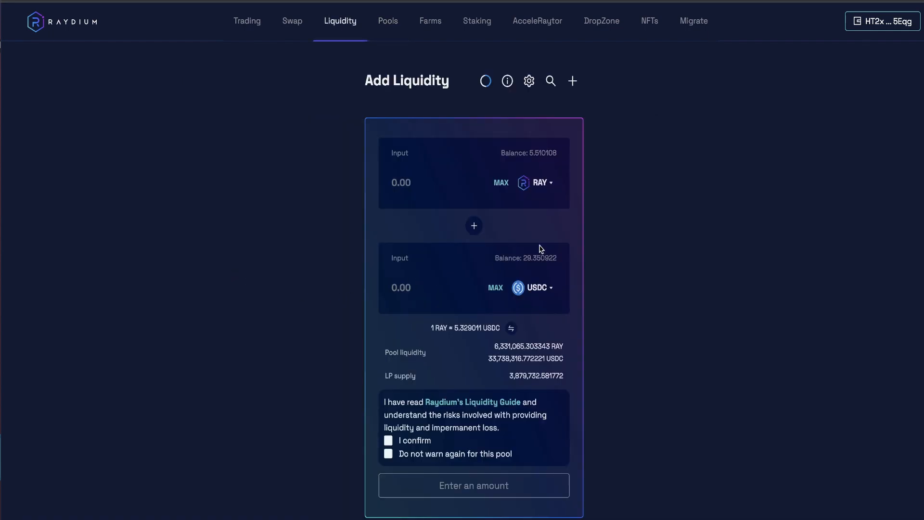
{"action": "type", "text": "5"}
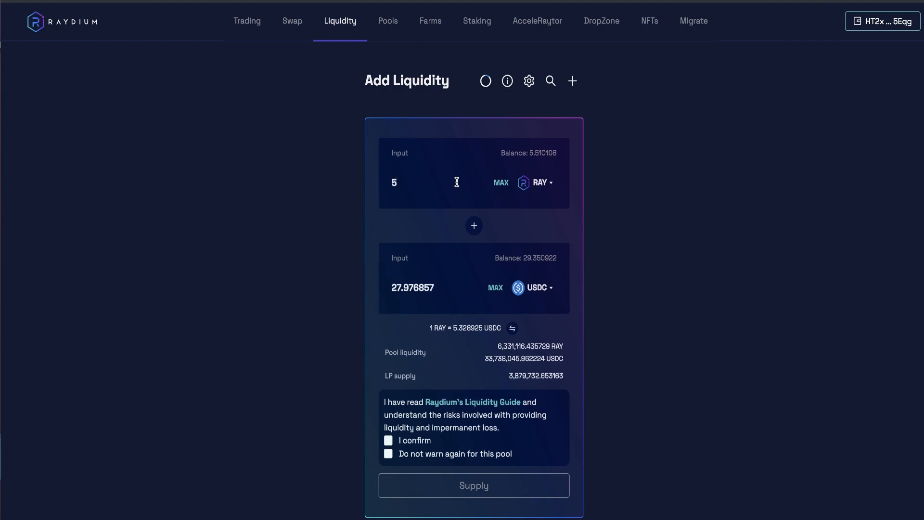
{"action": "mouse_move", "coordinate": [472, 293]}
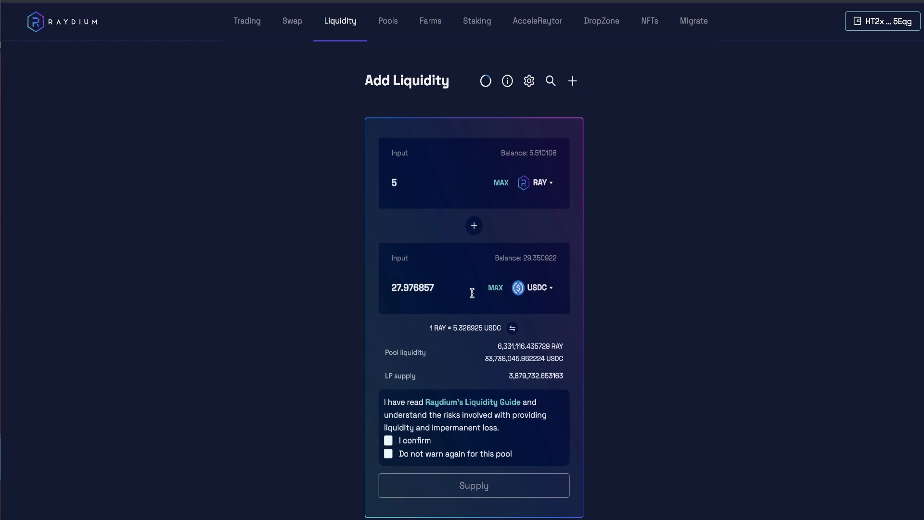
{"action": "left_click", "coordinate": [388, 440]}
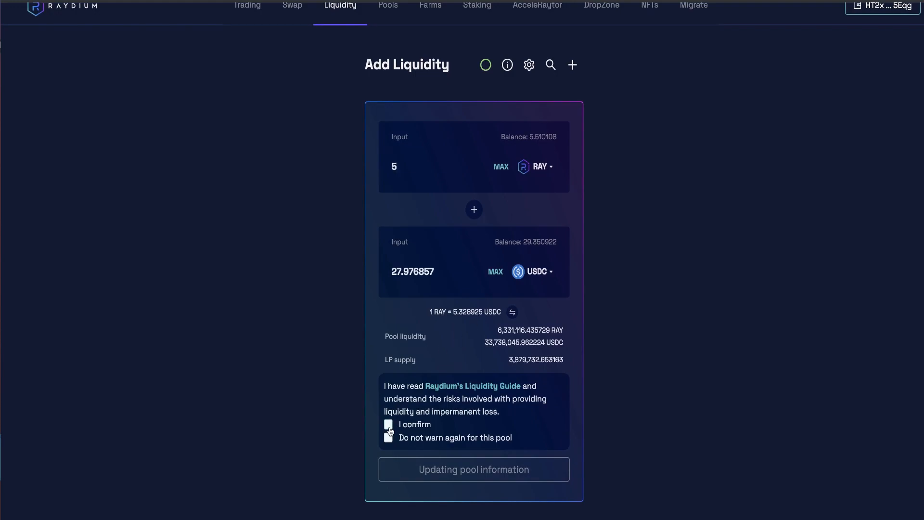
{"action": "left_click", "coordinate": [388, 424]}
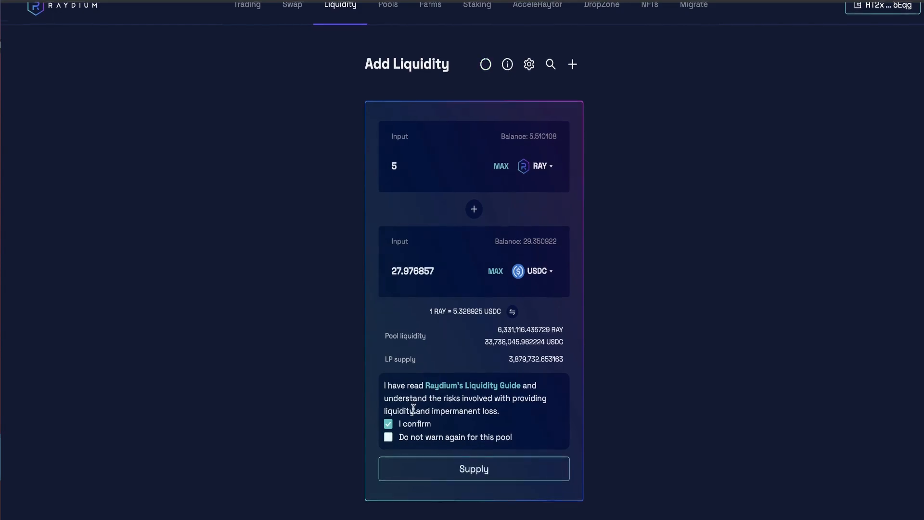
{"action": "left_click", "coordinate": [388, 437]}
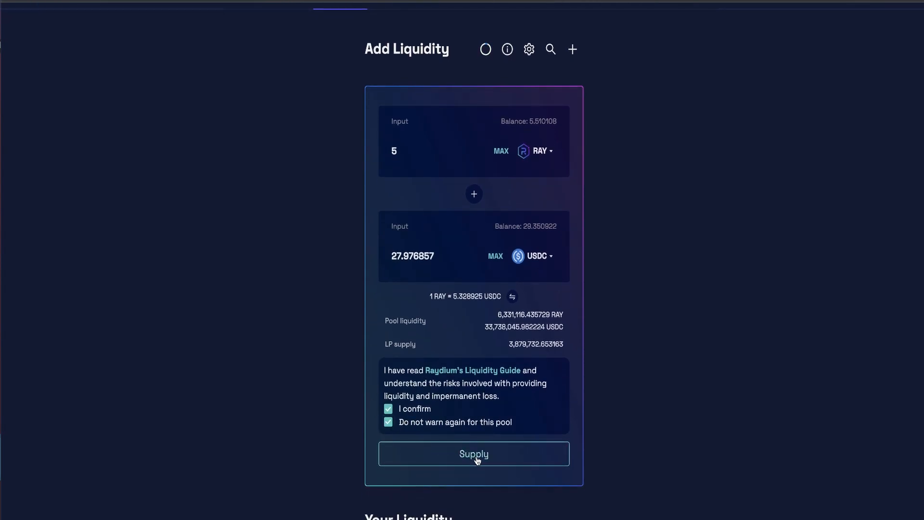
{"action": "mouse_move", "coordinate": [451, 377]}
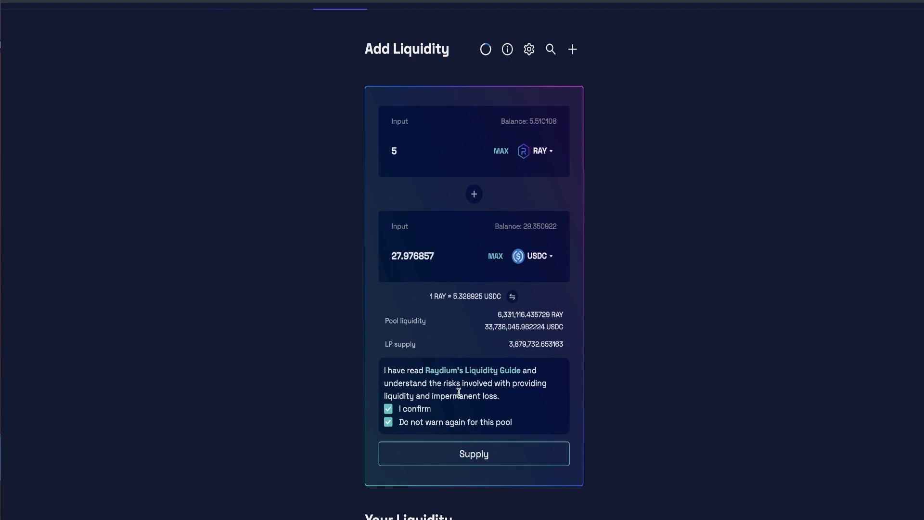
{"action": "mouse_move", "coordinate": [533, 395]}
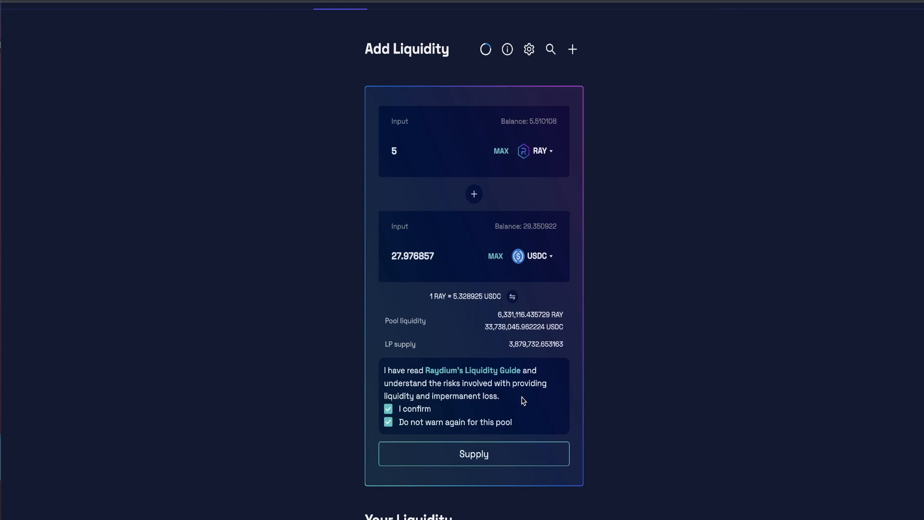
{"action": "mouse_move", "coordinate": [514, 459]}
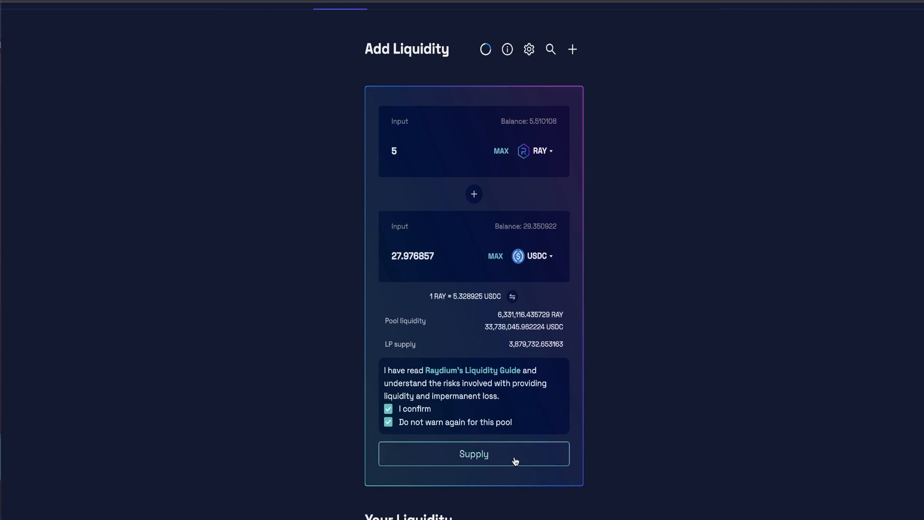
Supply the RAY-USDC liquidity and approve the deposit in Phantom, receiving 3.06402 LP tokens.
{"action": "left_click", "coordinate": [474, 453]}
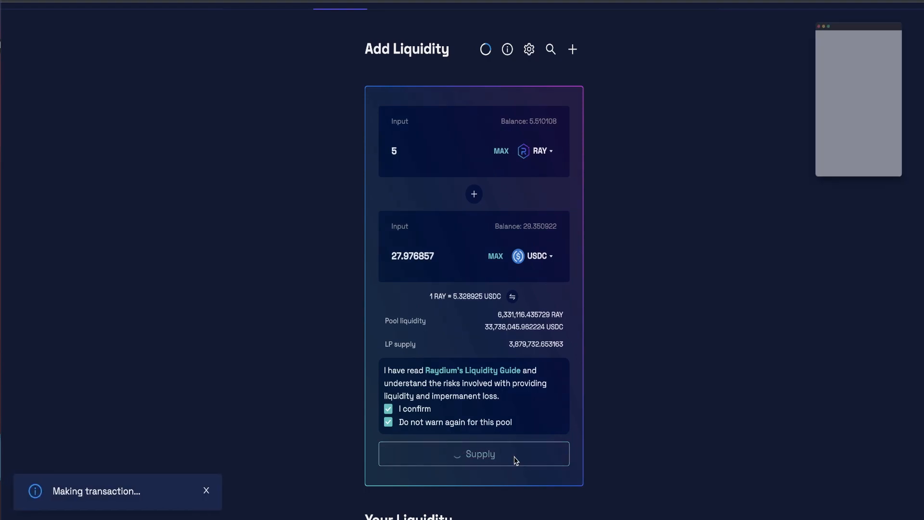
{"action": "left_click", "coordinate": [473, 453]}
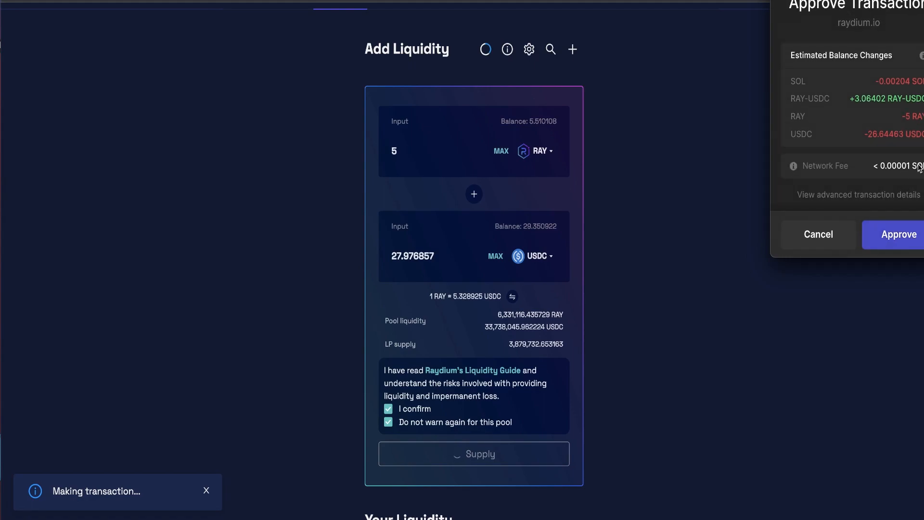
{"action": "left_click", "coordinate": [898, 234]}
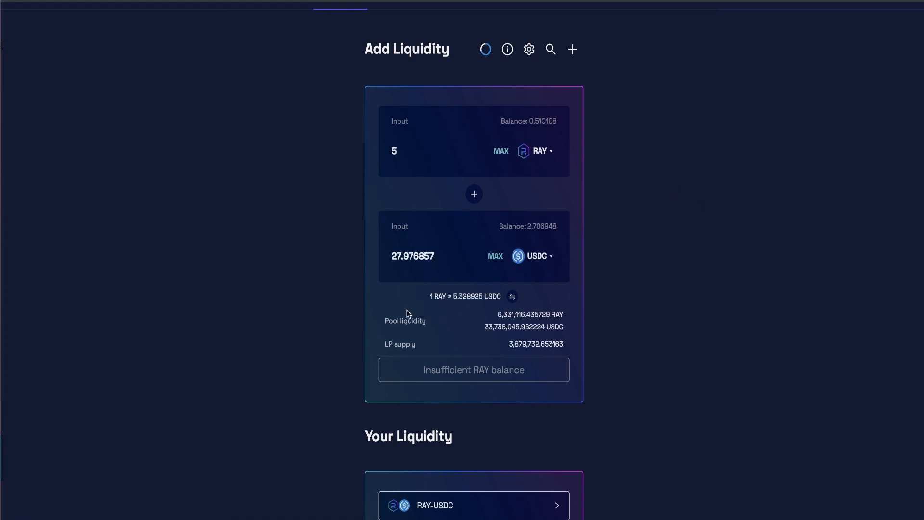
{"action": "scroll", "scroll_direction": "down", "scroll_amount": 3}
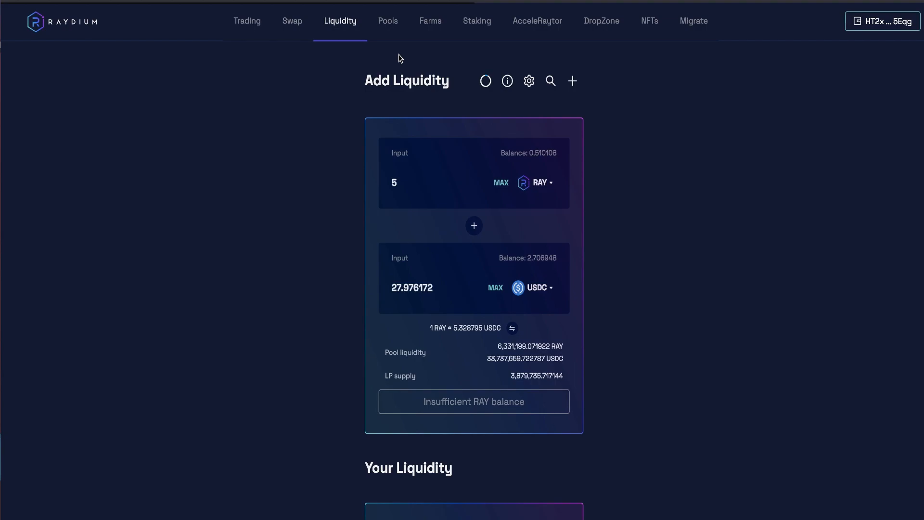
{"action": "mouse_move", "coordinate": [417, 93]}
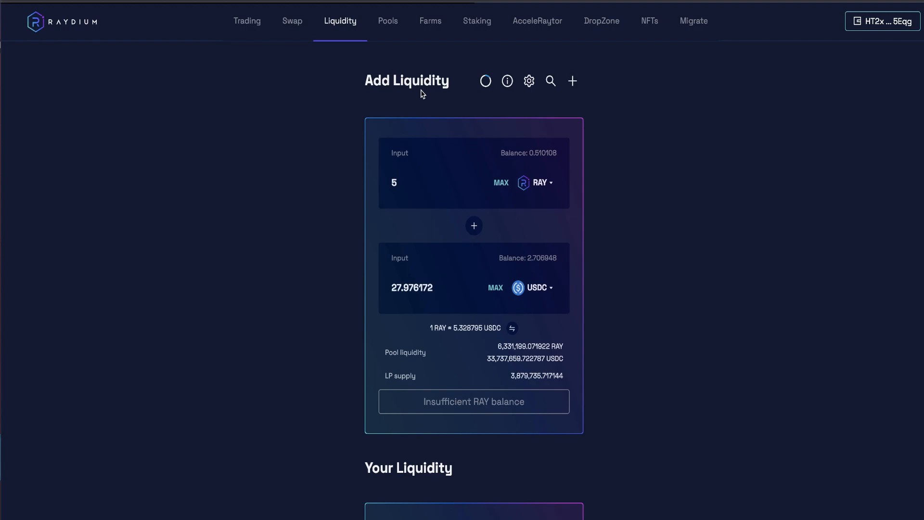
{"action": "mouse_move", "coordinate": [430, 20]}
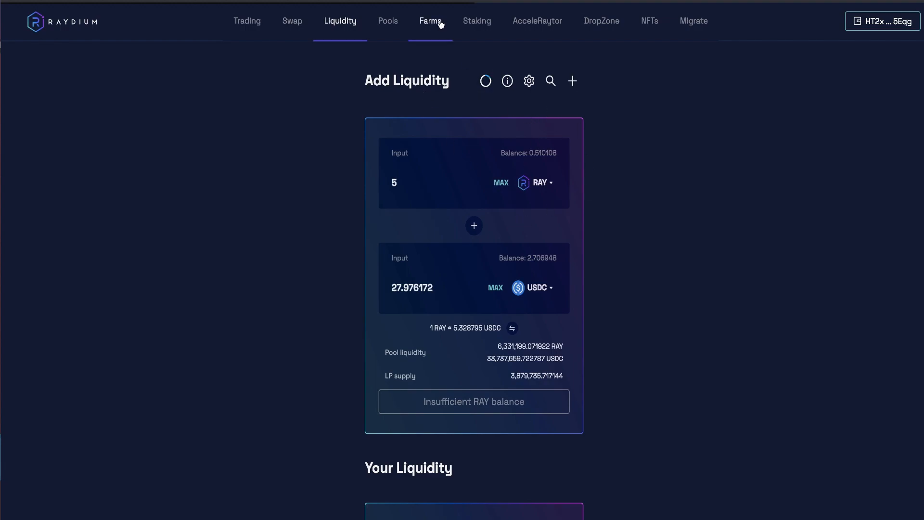
Show the Farms list again, including the RAY-USDC LP farm.
{"action": "left_click", "coordinate": [430, 21]}
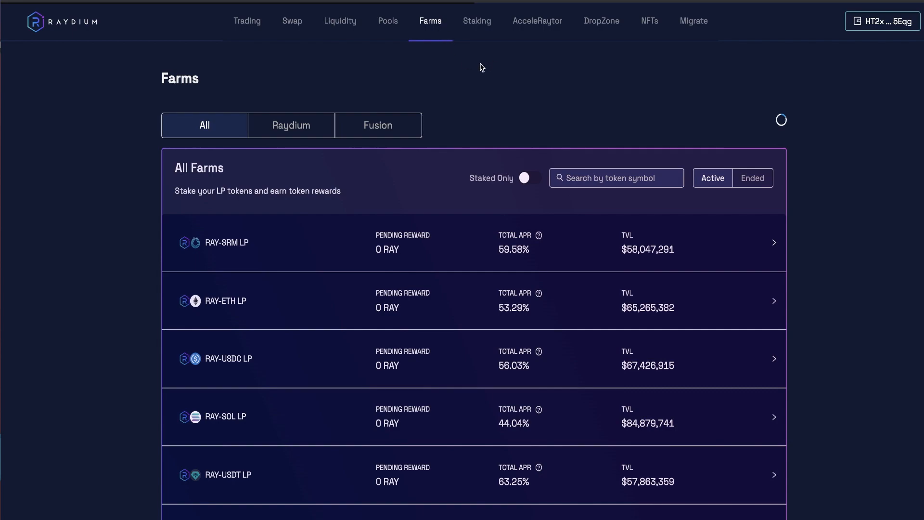
{"action": "mouse_move", "coordinate": [529, 215]}
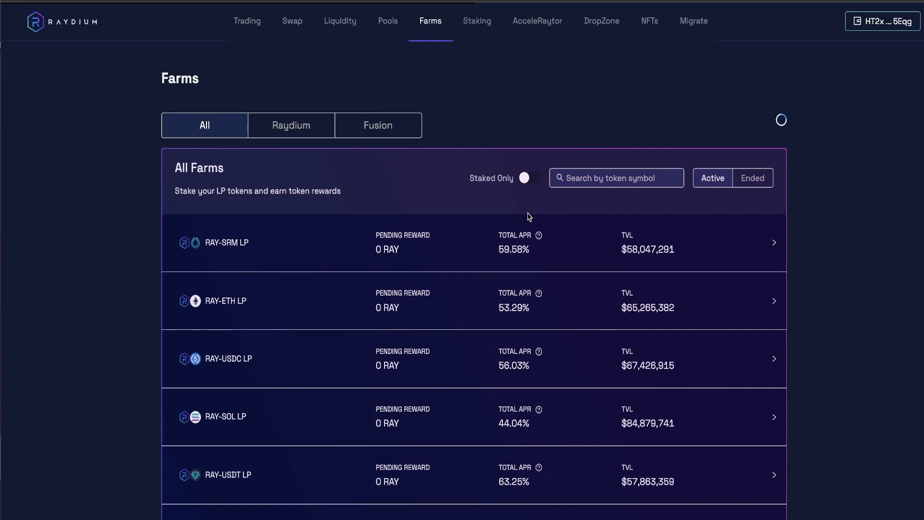
{"action": "mouse_move", "coordinate": [272, 320]}
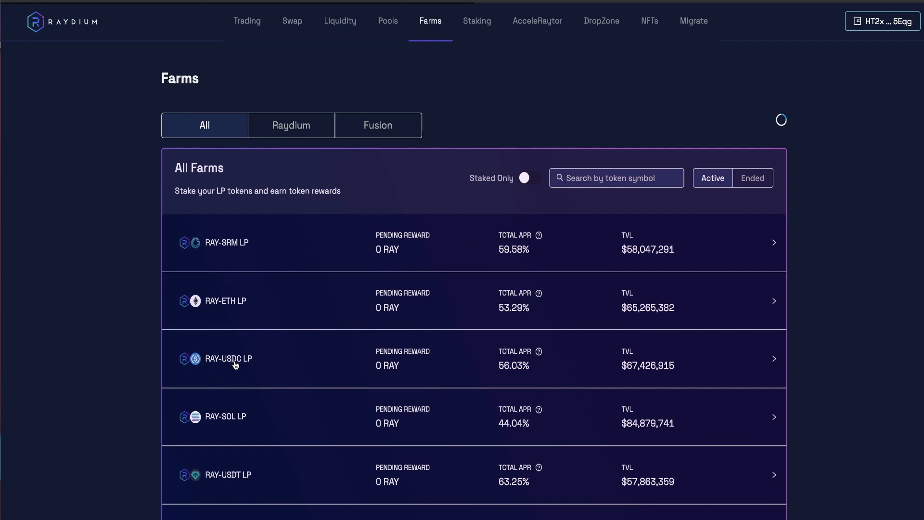
{"action": "mouse_move", "coordinate": [514, 377]}
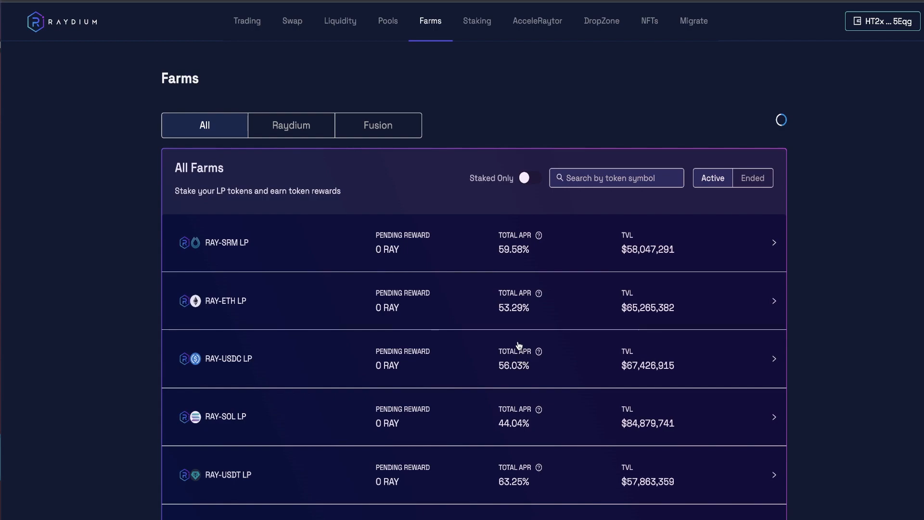
{"action": "scroll", "scroll_direction": "down", "scroll_amount": 3}
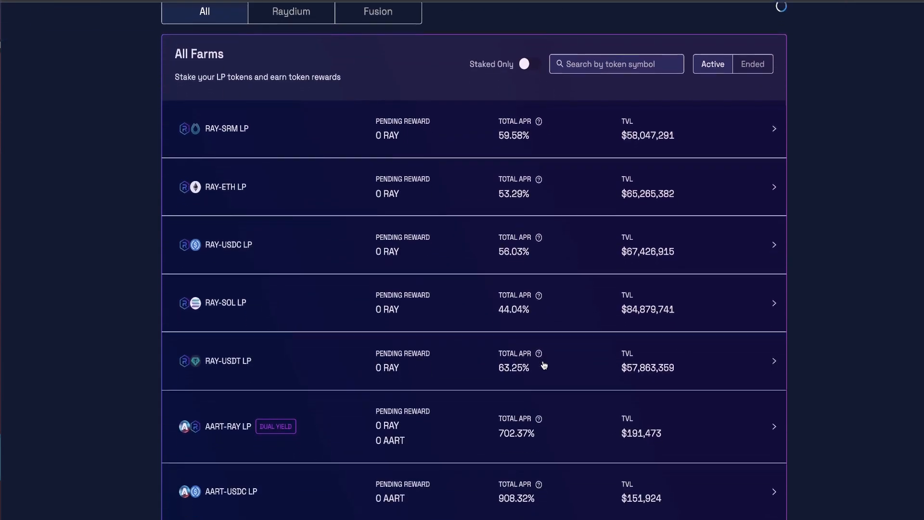
{"action": "scroll", "scroll_direction": "down", "scroll_amount": 3}
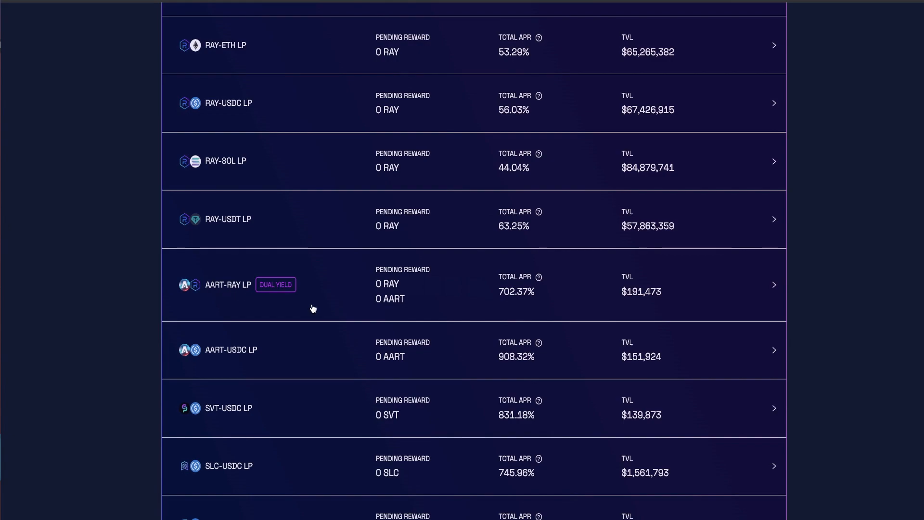
{"action": "scroll", "scroll_direction": "down", "scroll_amount": 3}
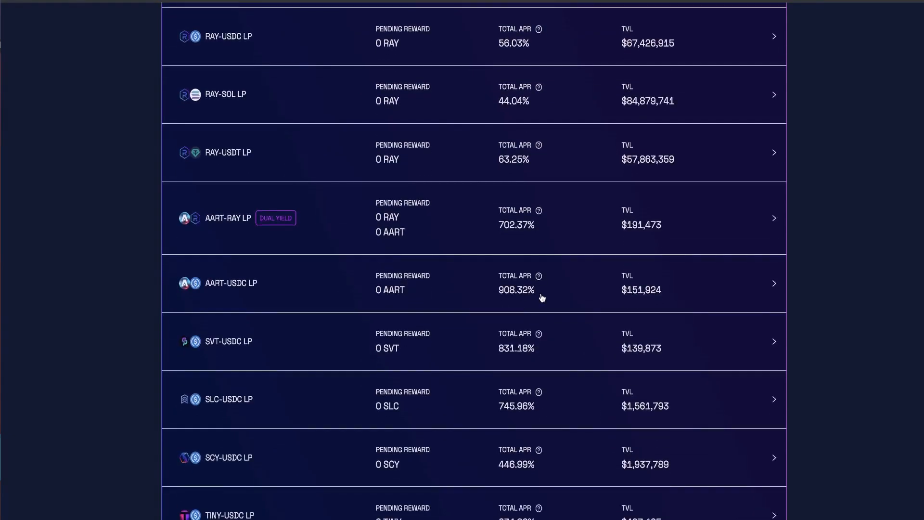
{"action": "scroll", "scroll_direction": "down", "scroll_amount": 3}
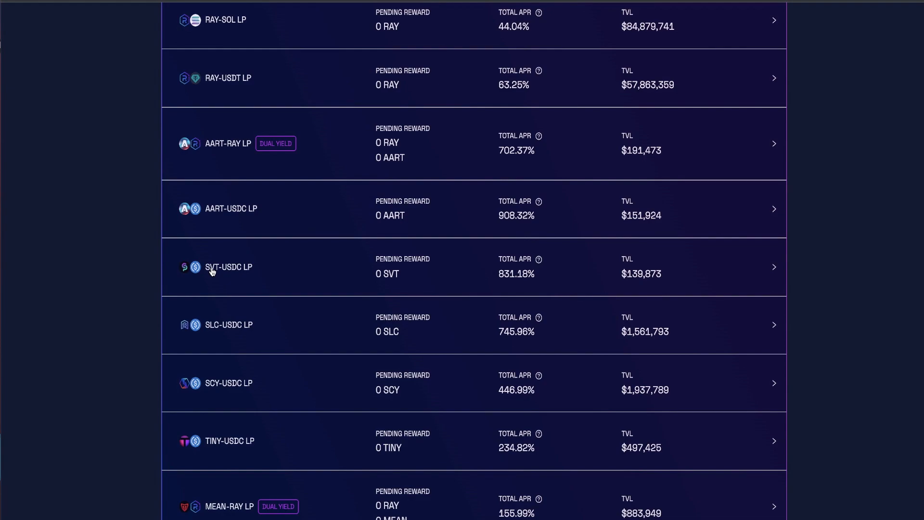
{"action": "mouse_move", "coordinate": [505, 282]}
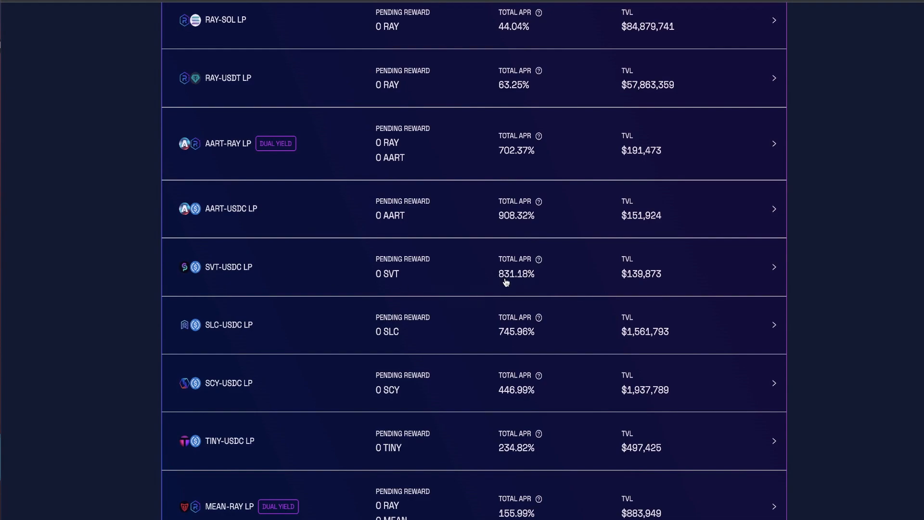
{"action": "mouse_move", "coordinate": [212, 333]}
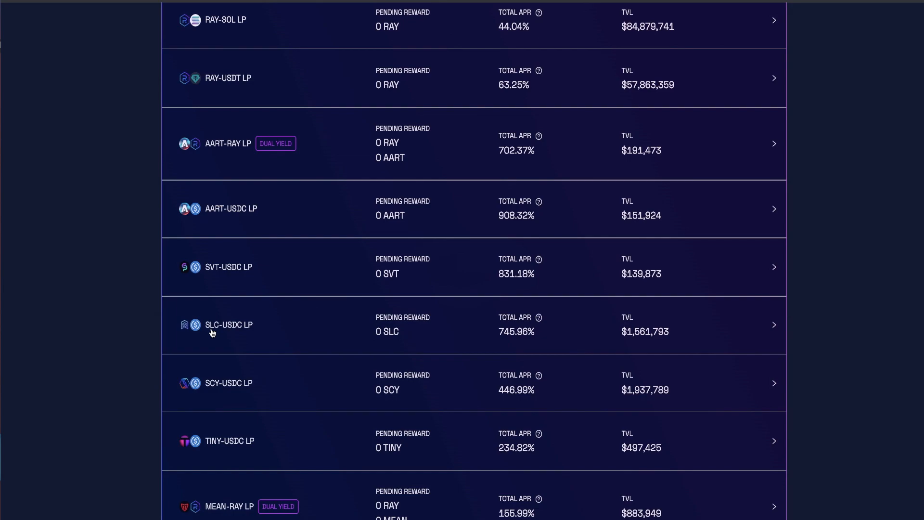
{"action": "mouse_move", "coordinate": [520, 329]}
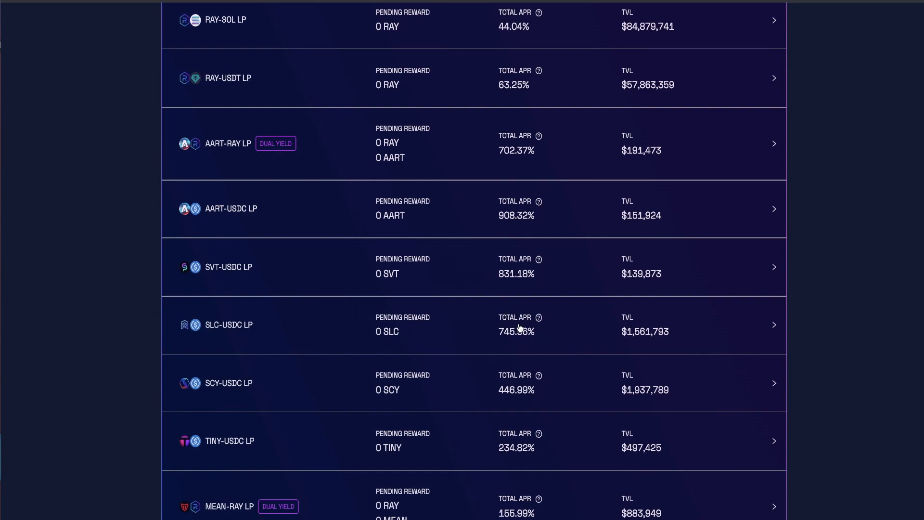
{"action": "scroll", "scroll_direction": "down", "scroll_amount": 3}
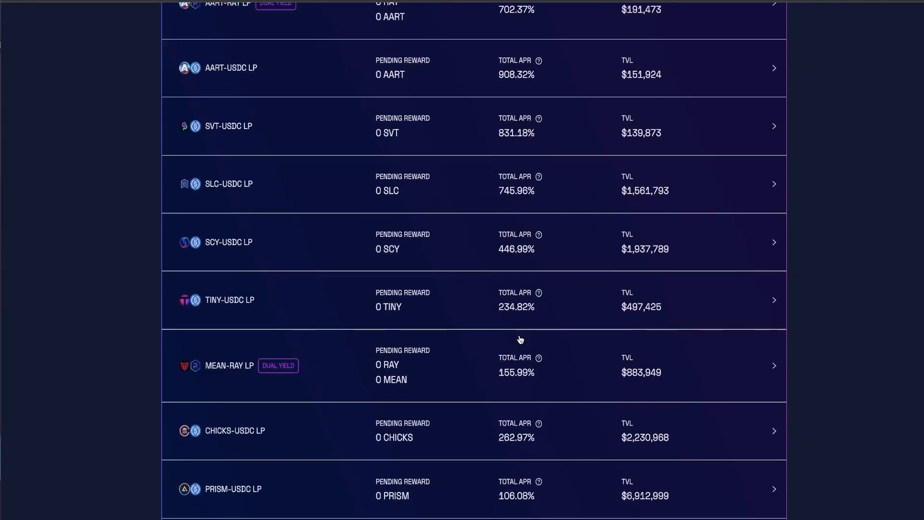
{"action": "scroll", "scroll_direction": "down", "scroll_amount": 3}
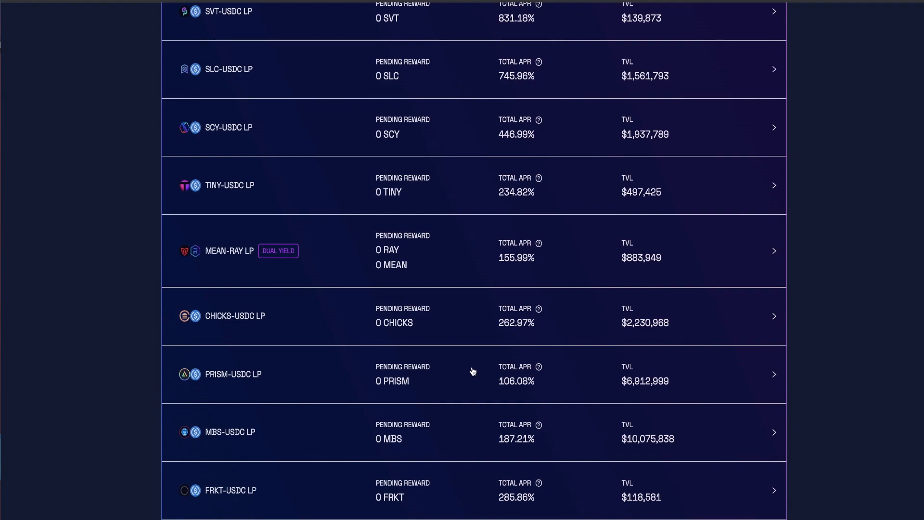
{"action": "mouse_move", "coordinate": [228, 433]}
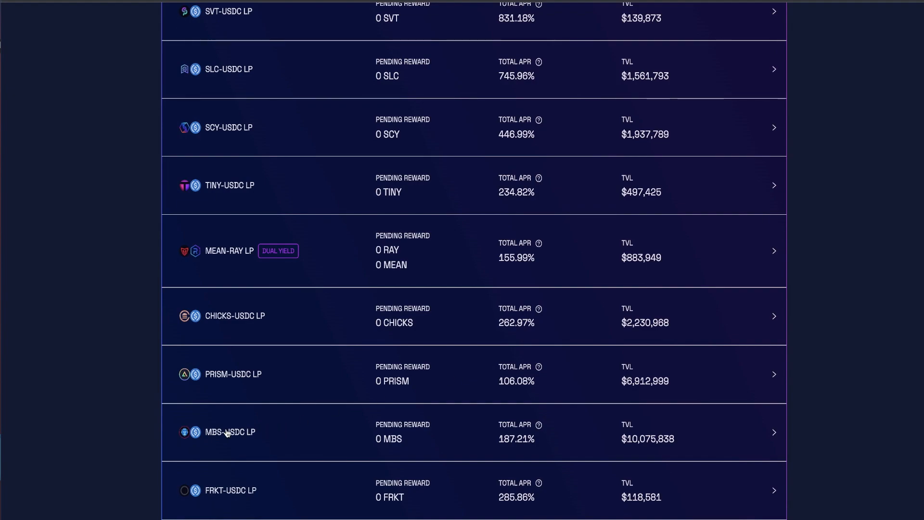
{"action": "scroll", "scroll_direction": "down", "scroll_amount": 3}
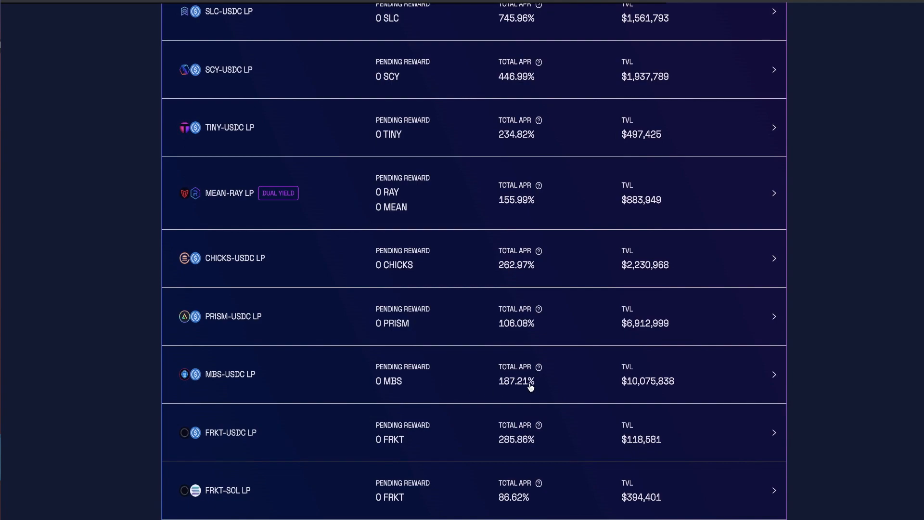
{"action": "mouse_move", "coordinate": [495, 363]}
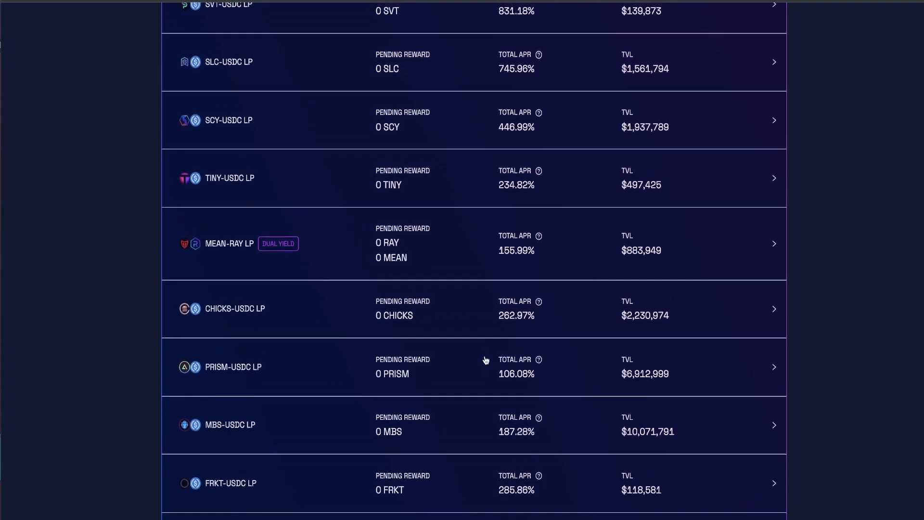
{"action": "mouse_move", "coordinate": [346, 240]}
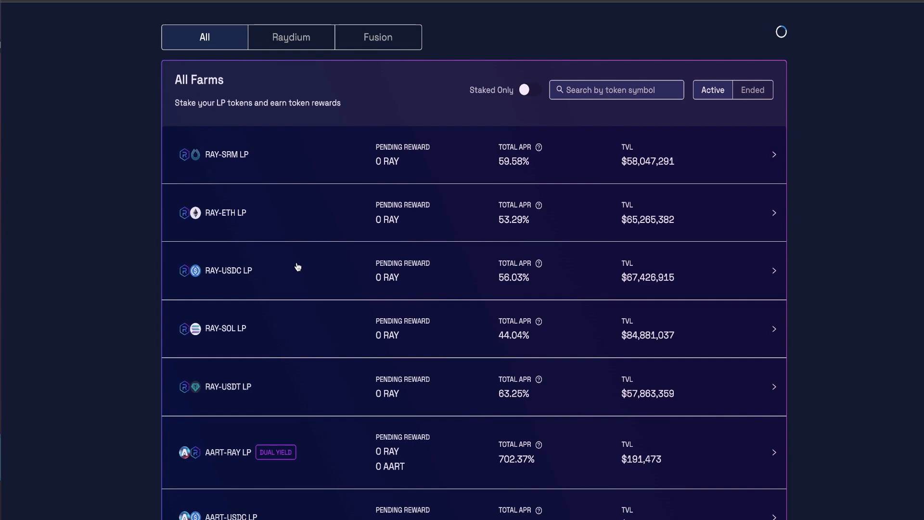
{"action": "mouse_move", "coordinate": [699, 266]}
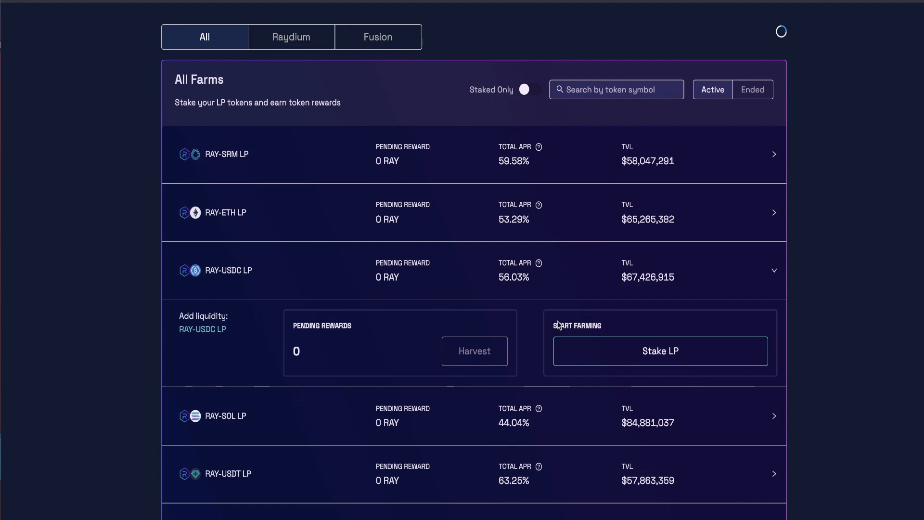
Stake the full 3.063981 RAY-USDC LP balance and approve it in the Phantom wallet.
{"action": "left_click", "coordinate": [659, 351]}
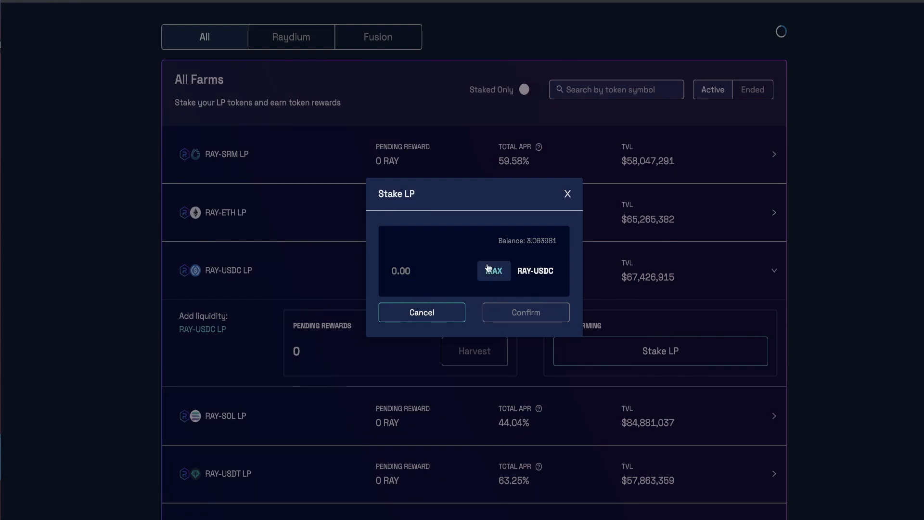
{"action": "left_click", "coordinate": [494, 271]}
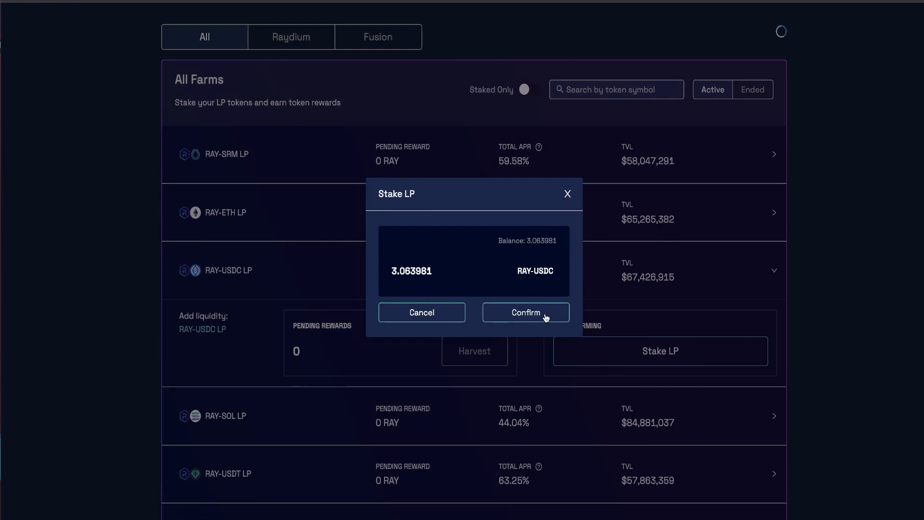
{"action": "left_click", "coordinate": [525, 312]}
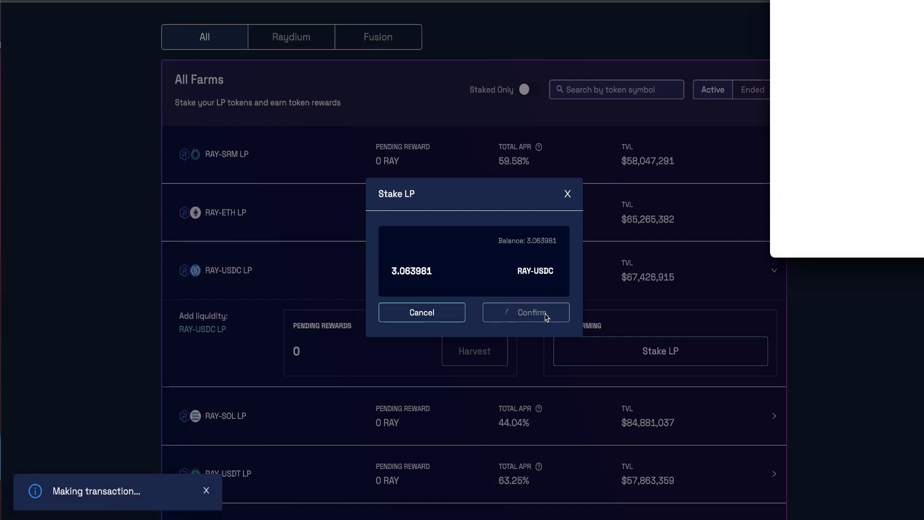
{"action": "left_click", "coordinate": [525, 312]}
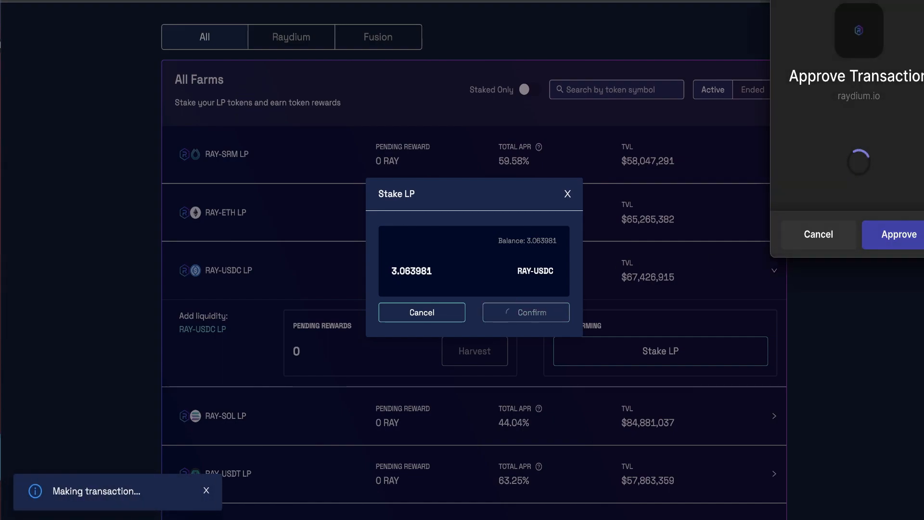
{"action": "left_click", "coordinate": [893, 234]}
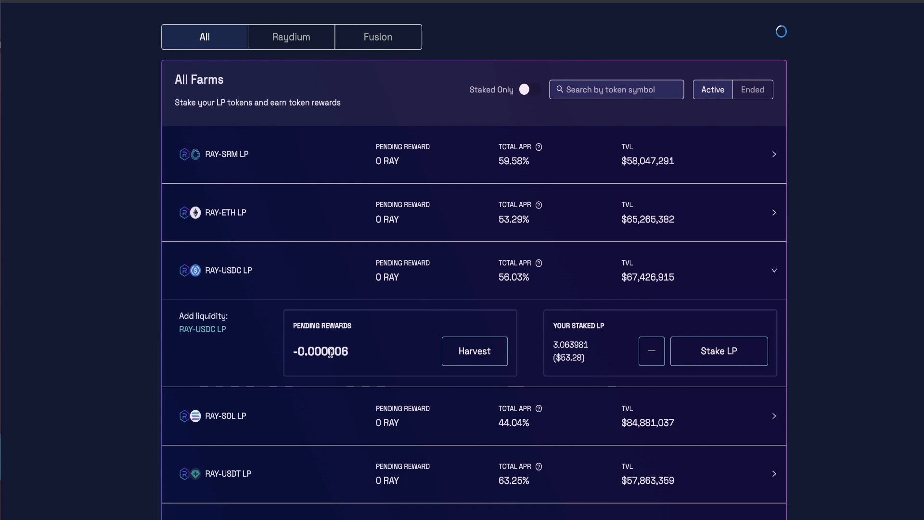
{"action": "mouse_move", "coordinate": [363, 337]}
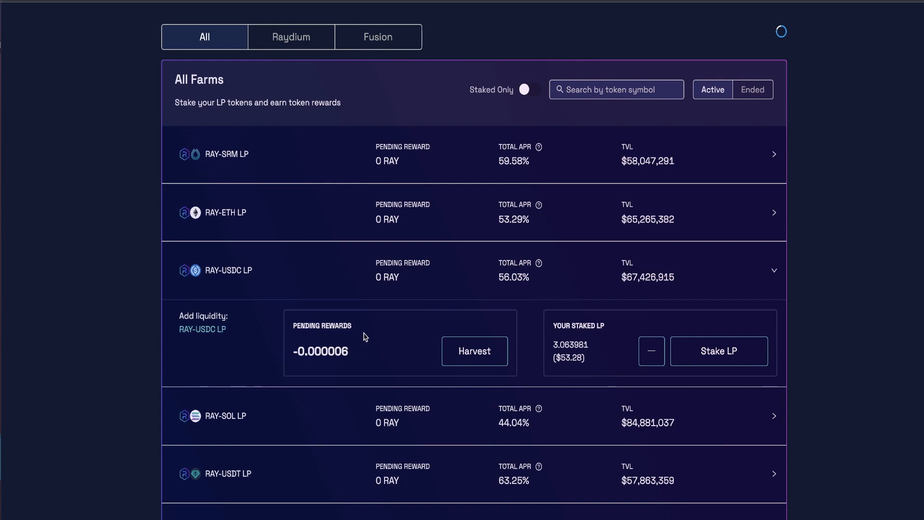
{"action": "mouse_move", "coordinate": [465, 365]}
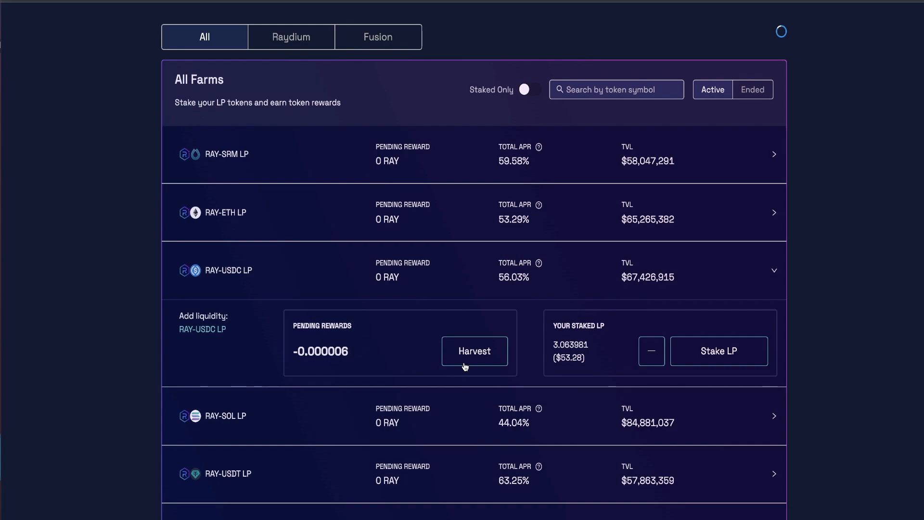
{"action": "mouse_move", "coordinate": [504, 334]}
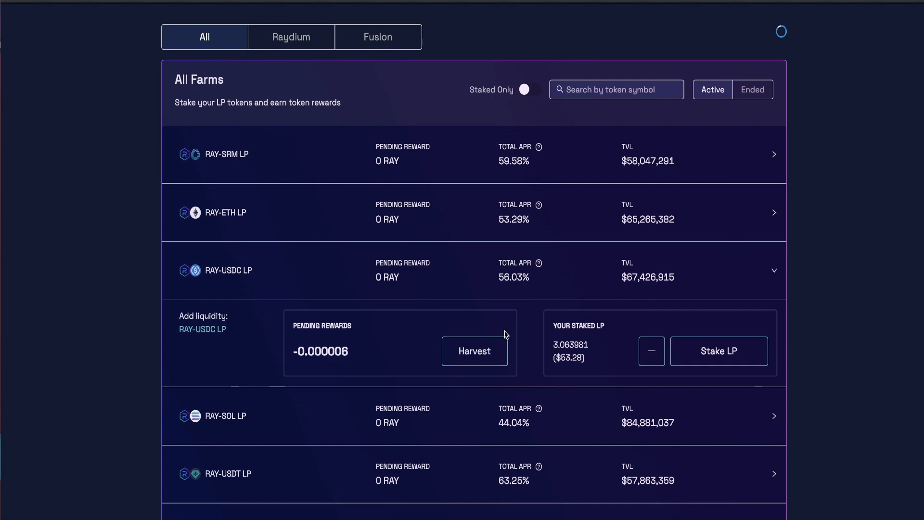
{"action": "mouse_move", "coordinate": [503, 327]}
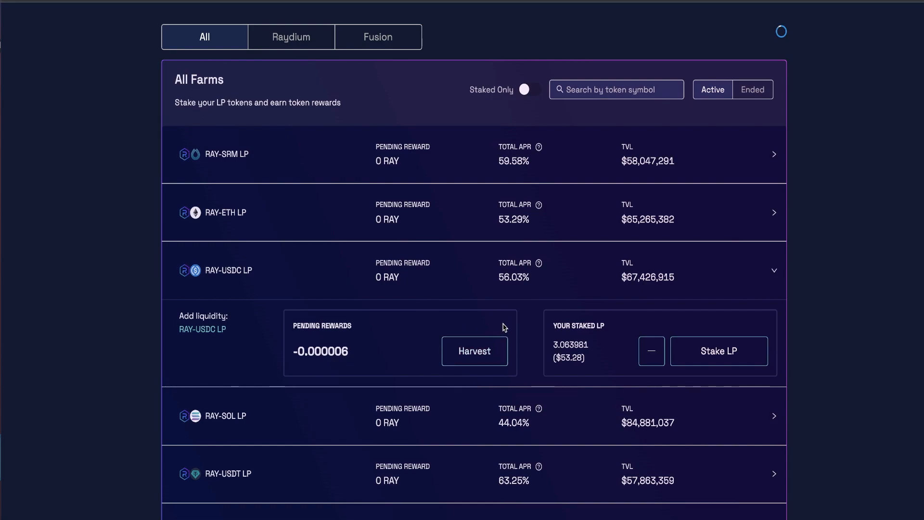
{"action": "mouse_move", "coordinate": [489, 331]}
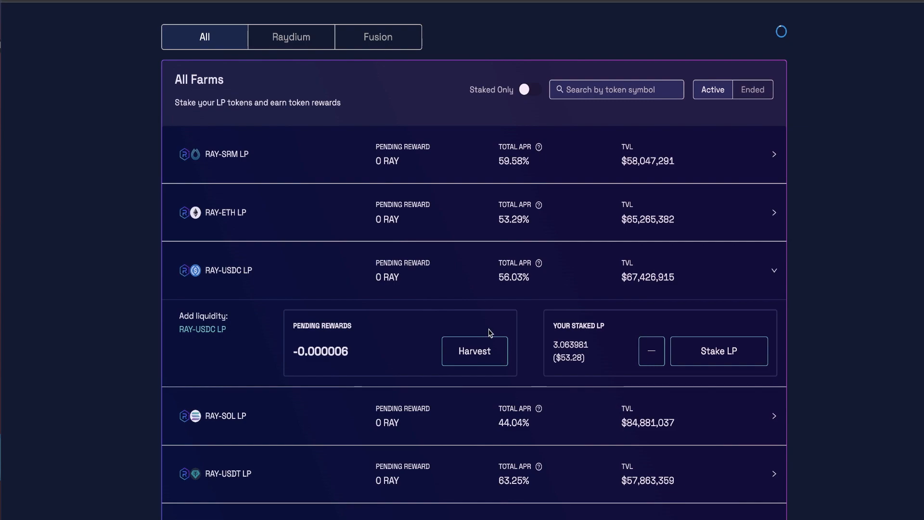
{"action": "mouse_move", "coordinate": [492, 331]}
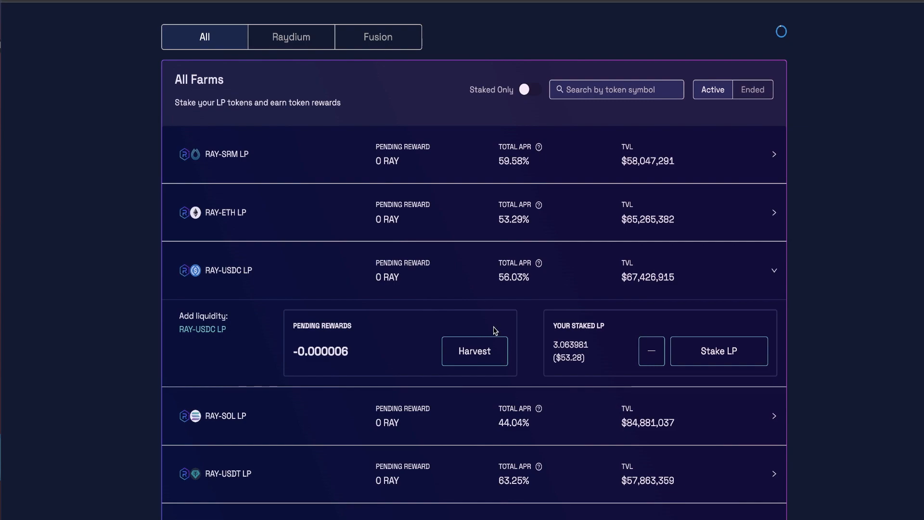
{"action": "mouse_move", "coordinate": [493, 350]}
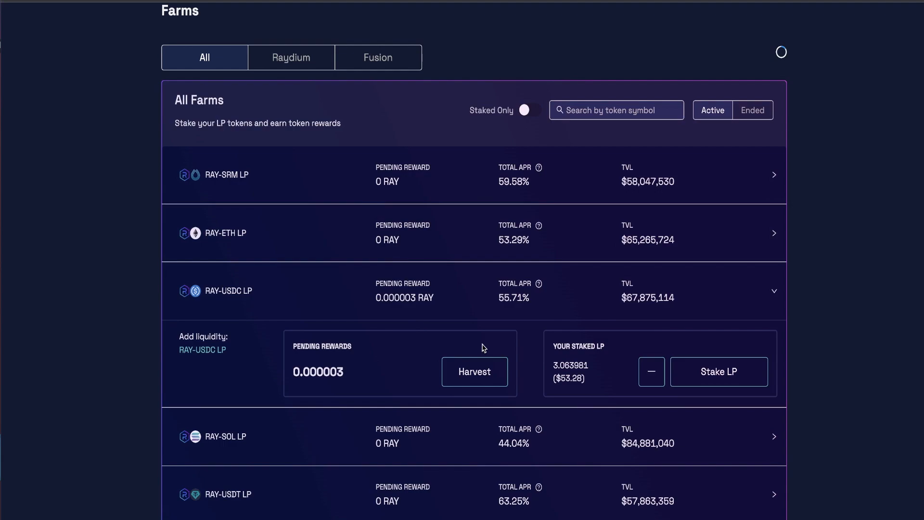
{"action": "mouse_move", "coordinate": [478, 350]}
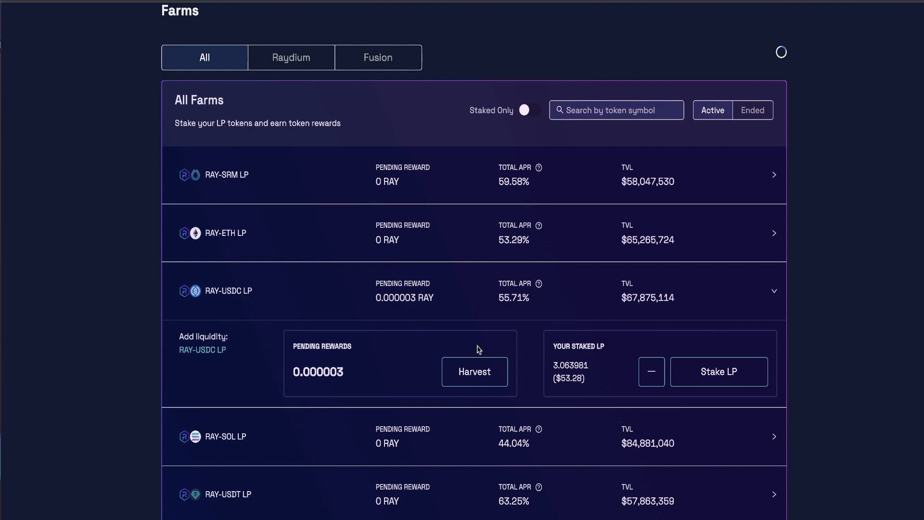
{"action": "mouse_move", "coordinate": [482, 344]}
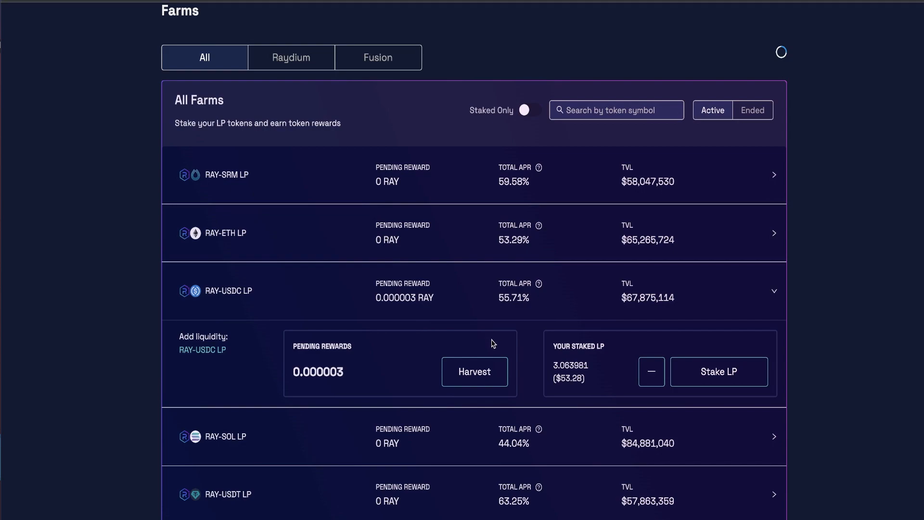
{"action": "mouse_move", "coordinate": [491, 342]}
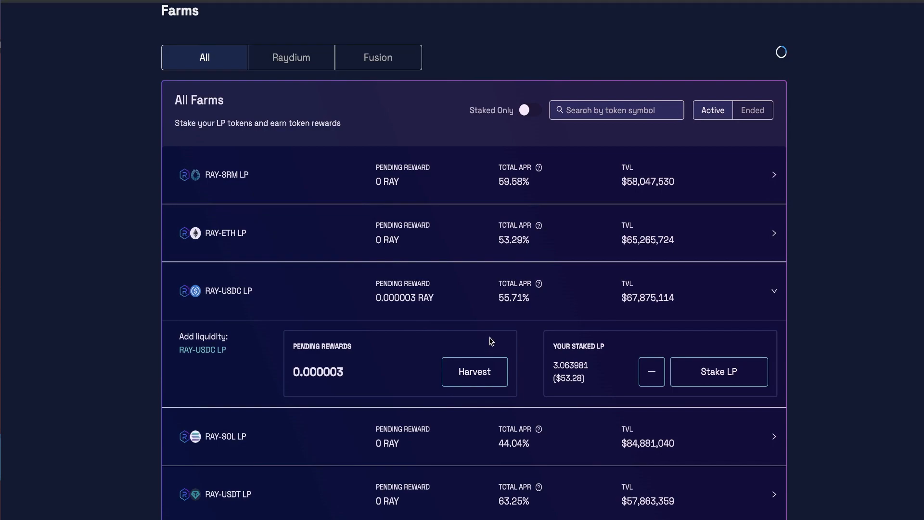
{"action": "mouse_move", "coordinate": [493, 345]}
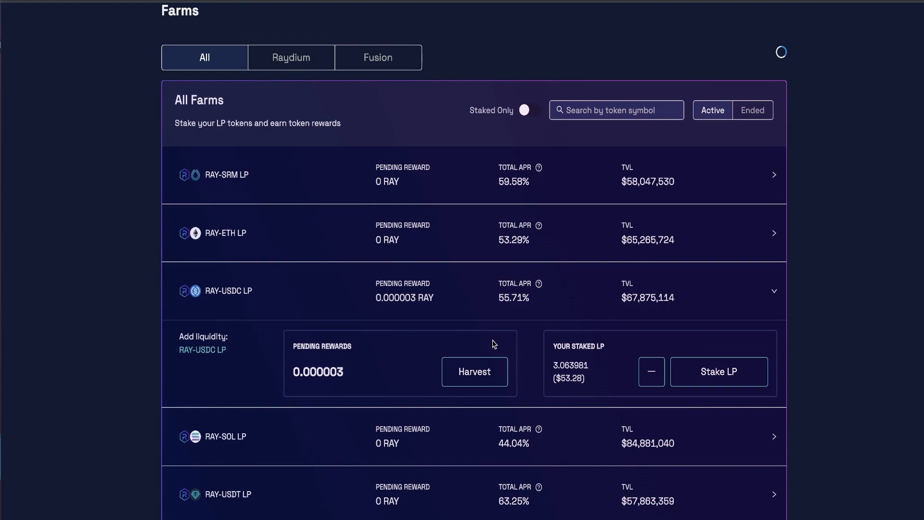
{"action": "scroll", "scroll_direction": "down", "scroll_amount": 3}
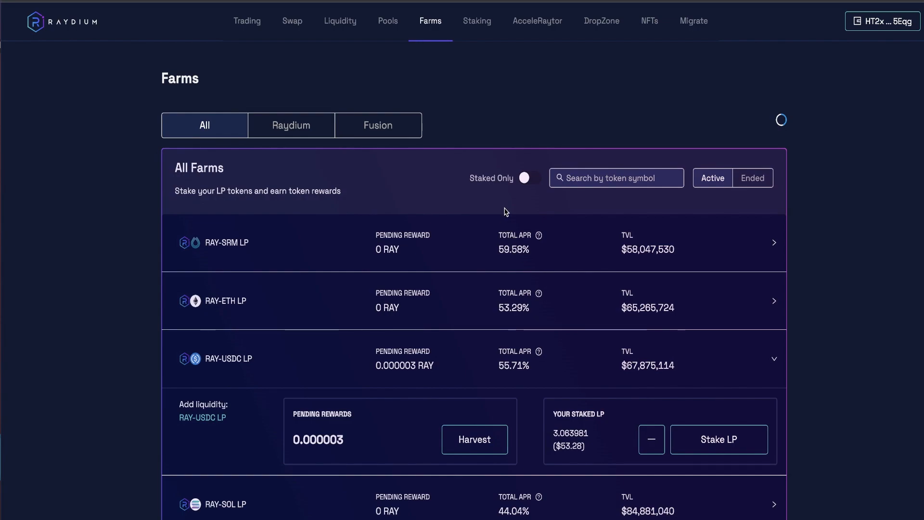
{"action": "mouse_move", "coordinate": [251, 368]}
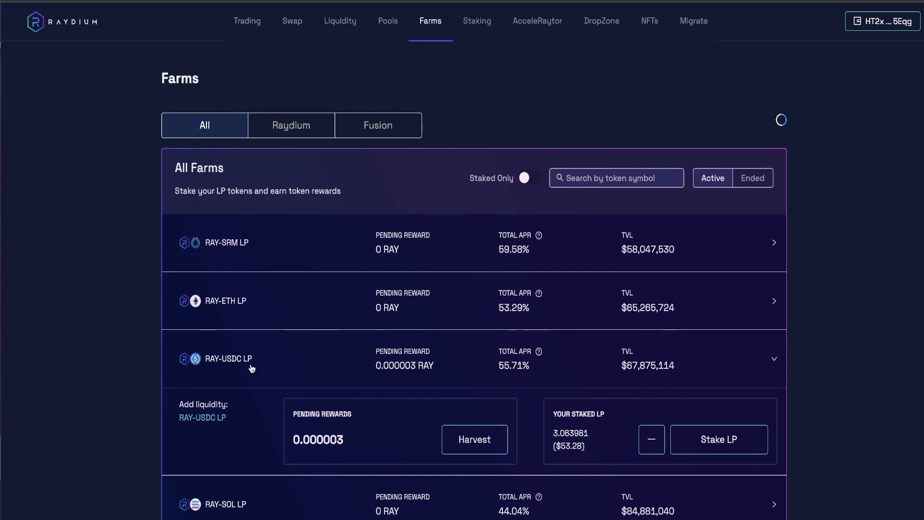
{"action": "mouse_move", "coordinate": [579, 395]}
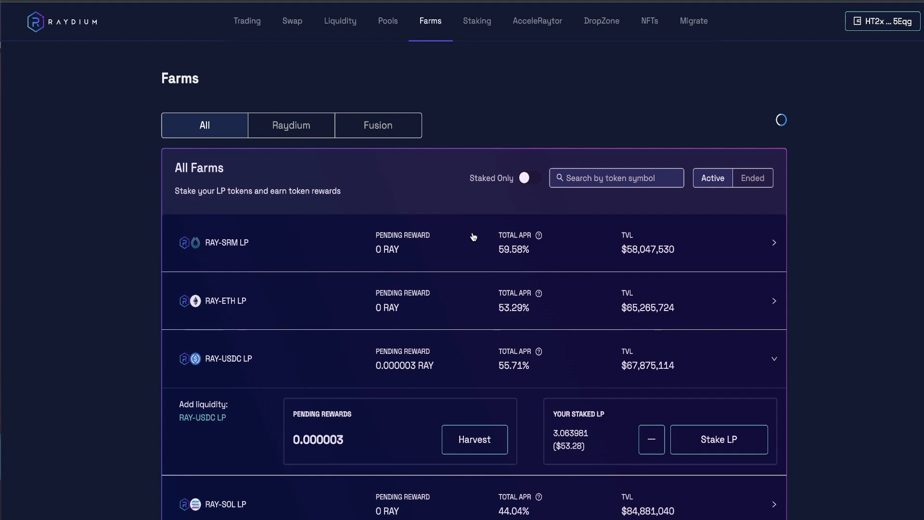
{"action": "mouse_move", "coordinate": [340, 20]}
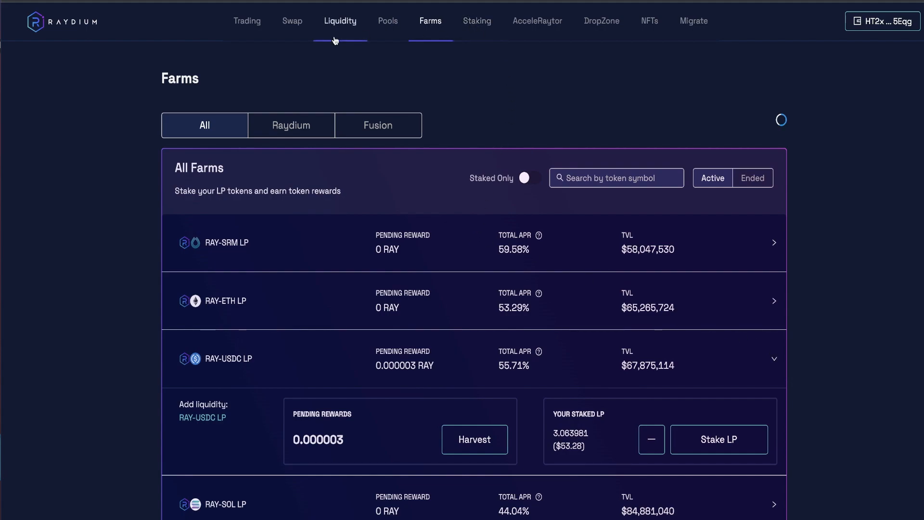
{"action": "mouse_move", "coordinate": [490, 46]}
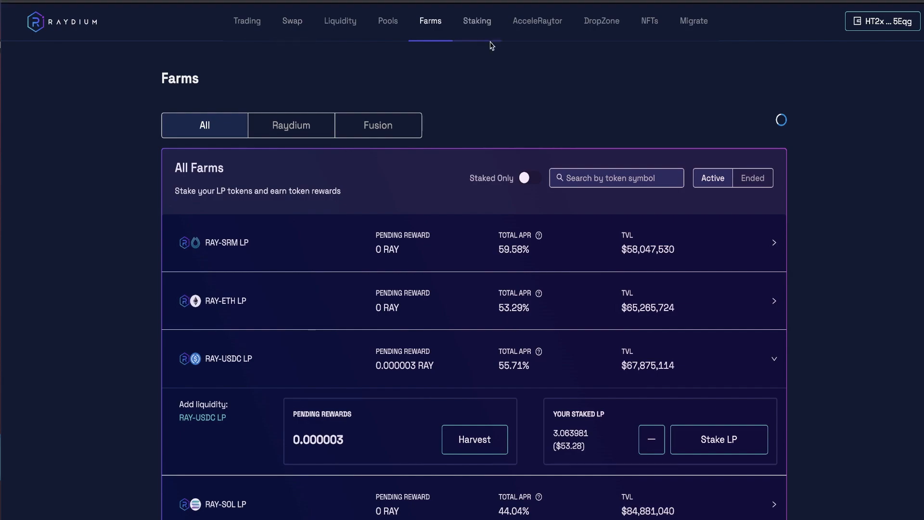
View the RAY staking pool row, then move on to the AcceleRaytor launchpad.
{"action": "left_click", "coordinate": [477, 20]}
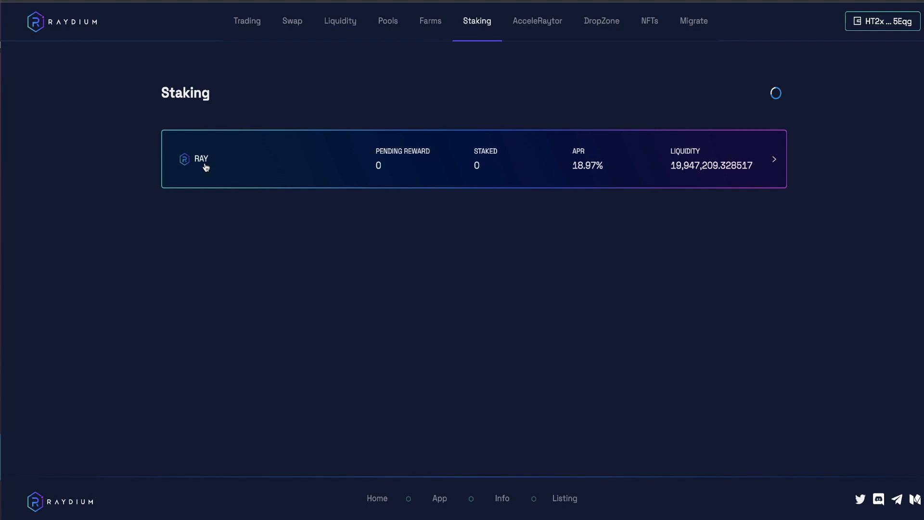
{"action": "mouse_move", "coordinate": [640, 158]}
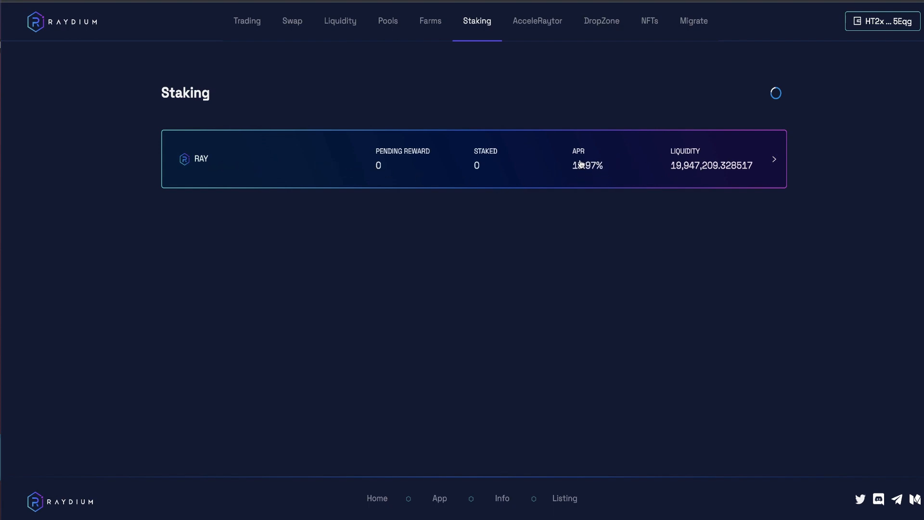
{"action": "mouse_move", "coordinate": [584, 167]}
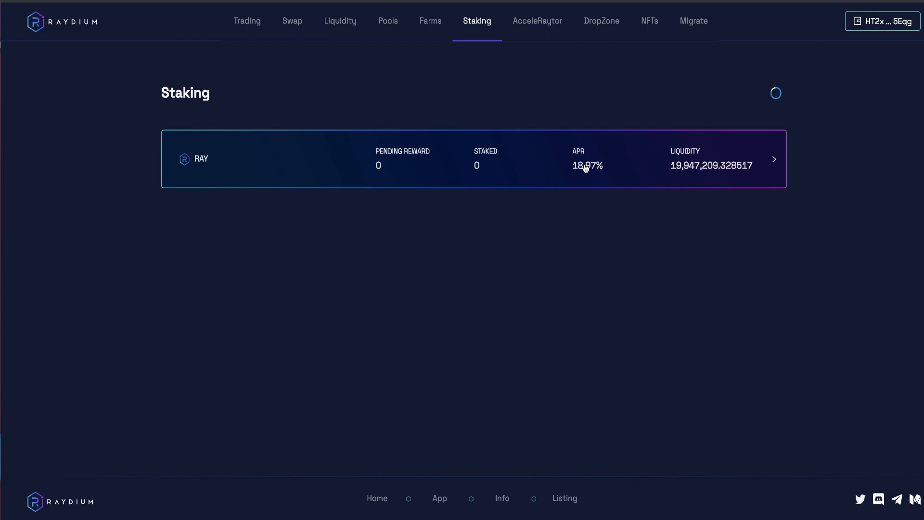
{"action": "left_click", "coordinate": [537, 21]}
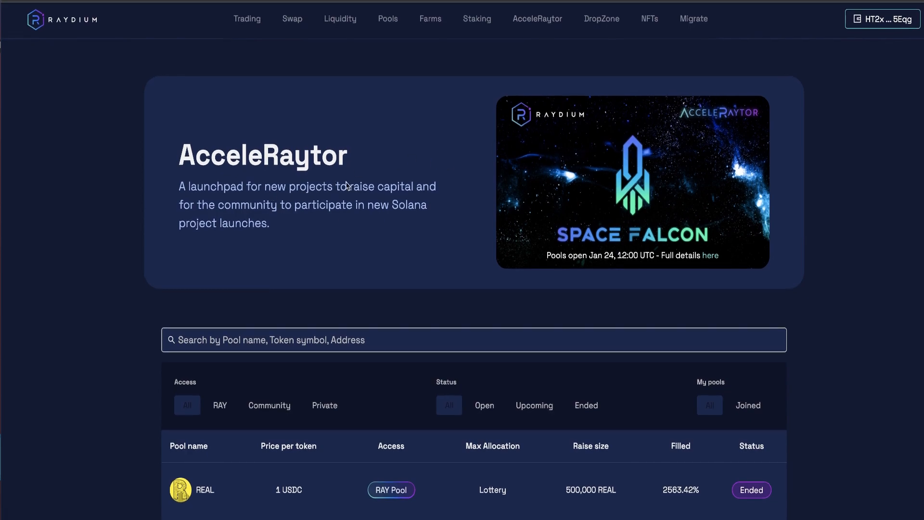
{"action": "mouse_move", "coordinate": [601, 20]}
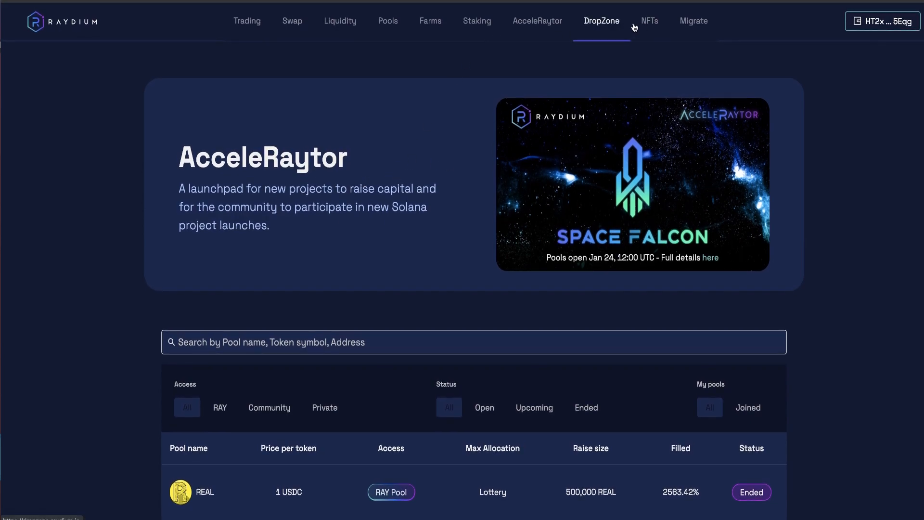
Browse the Magic Eden NFT listings, then return to the AcceleRaytor launchpad.
{"action": "left_click", "coordinate": [650, 20]}
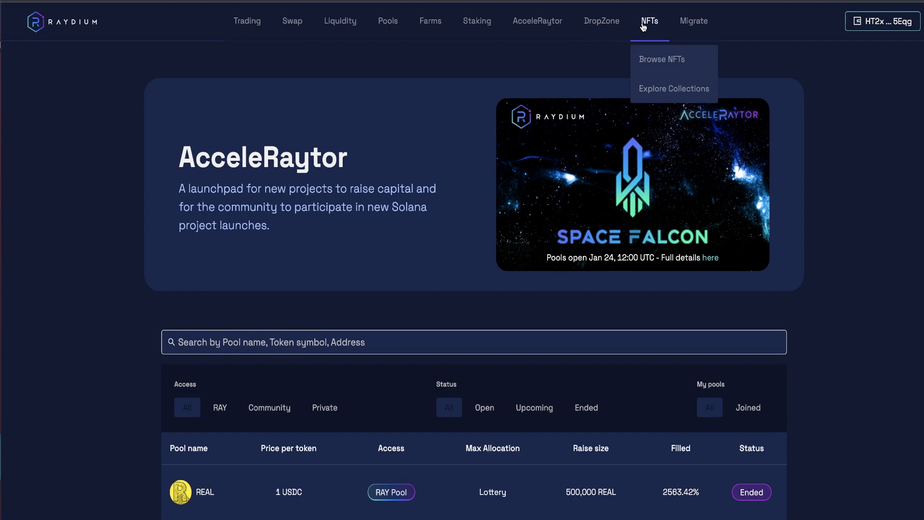
{"action": "mouse_move", "coordinate": [650, 60]}
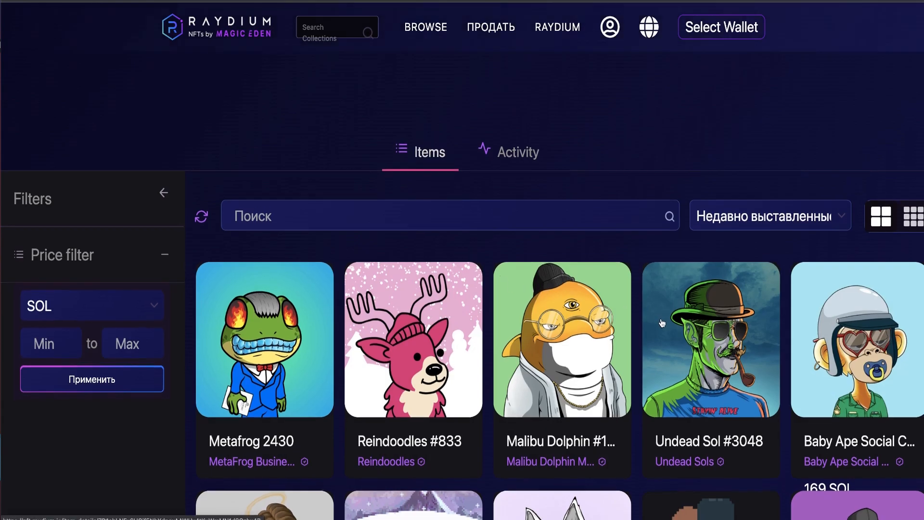
{"action": "scroll", "scroll_direction": "down", "scroll_amount": 3}
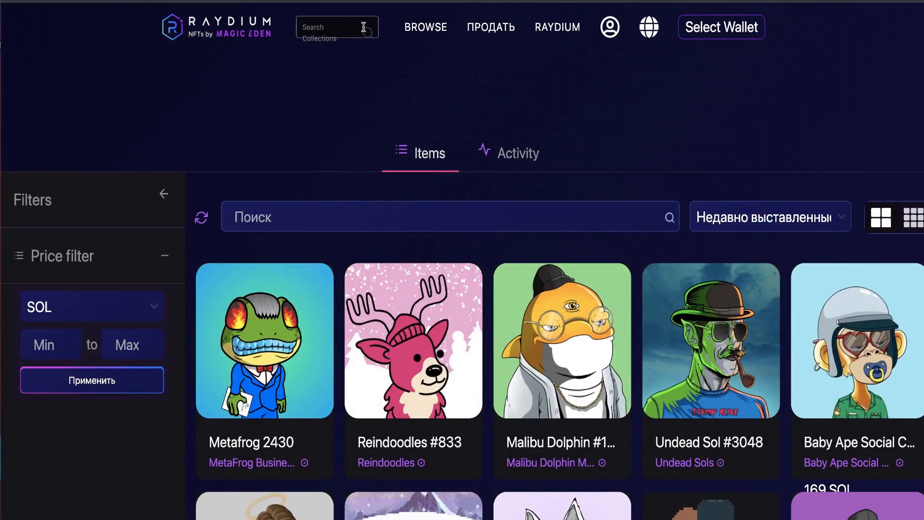
{"action": "left_click", "coordinate": [557, 27]}
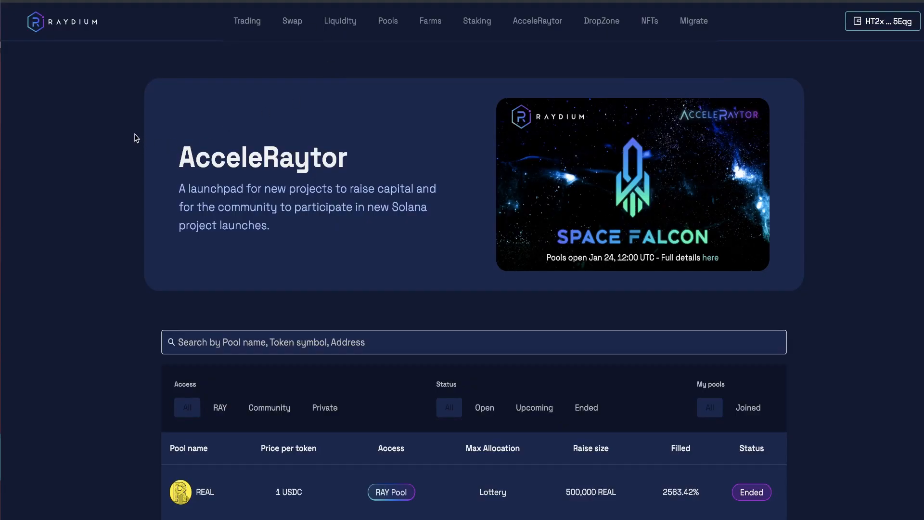
{"action": "mouse_move", "coordinate": [154, 119]}
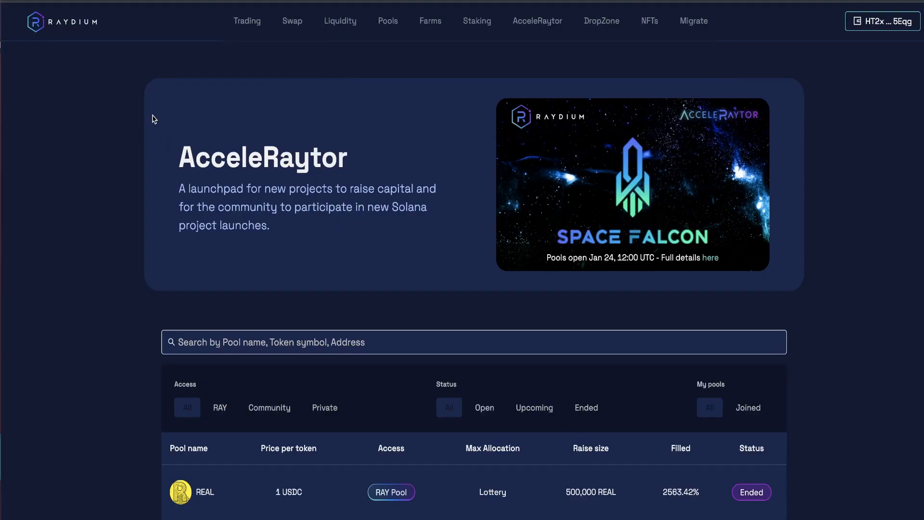